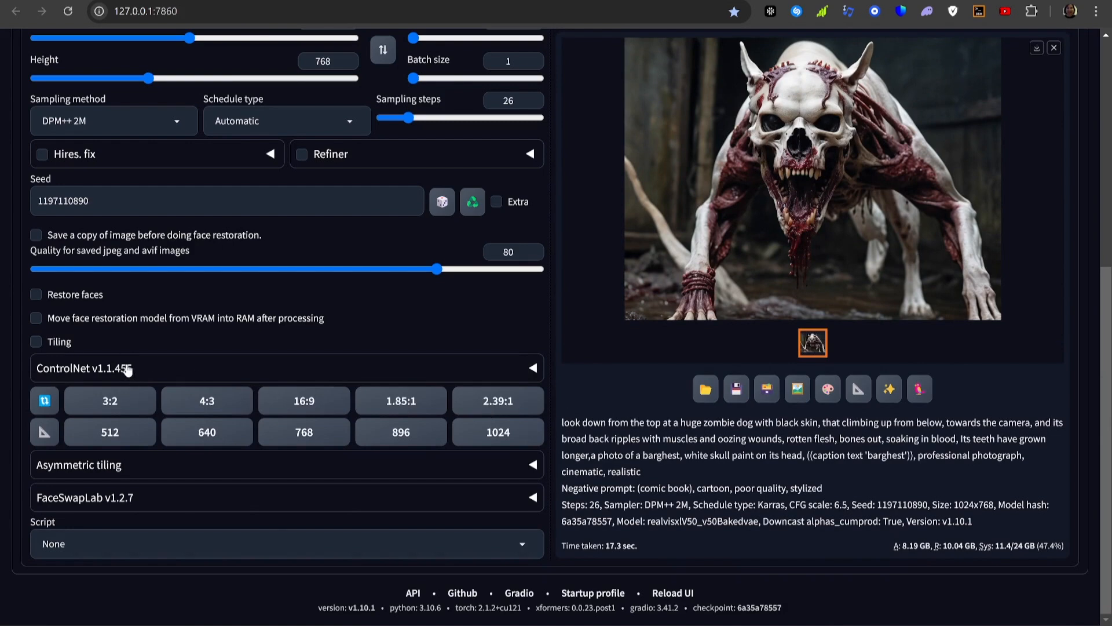
# Expand ControlNet, choose the depth_midas preprocessor and preview the zombie dog's depth map
pyautogui.click(530, 367)
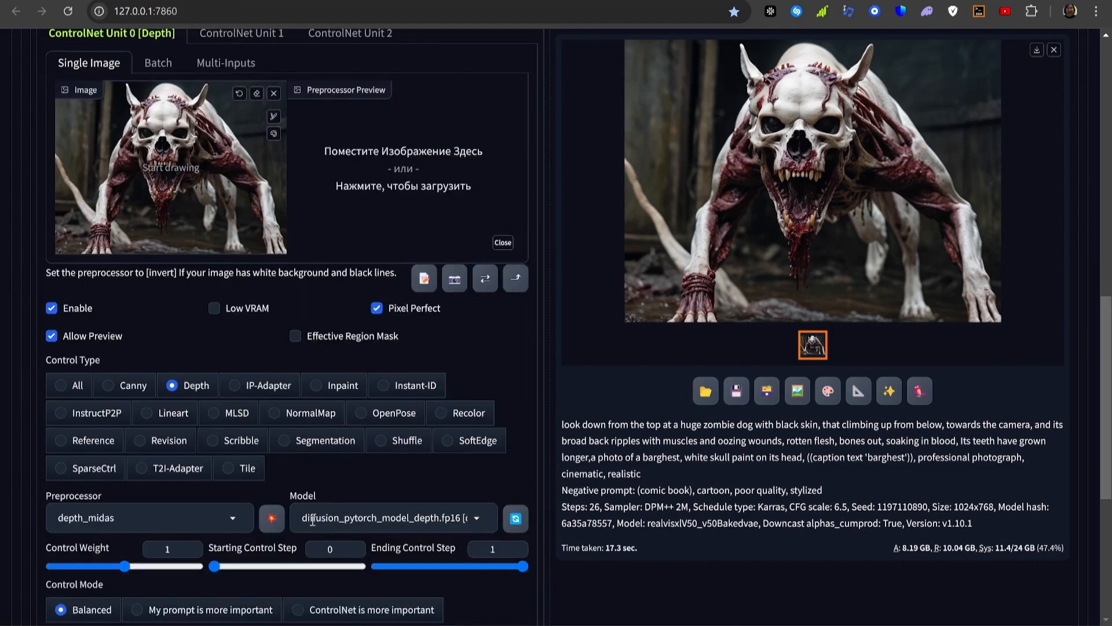
pyautogui.click(149, 517)
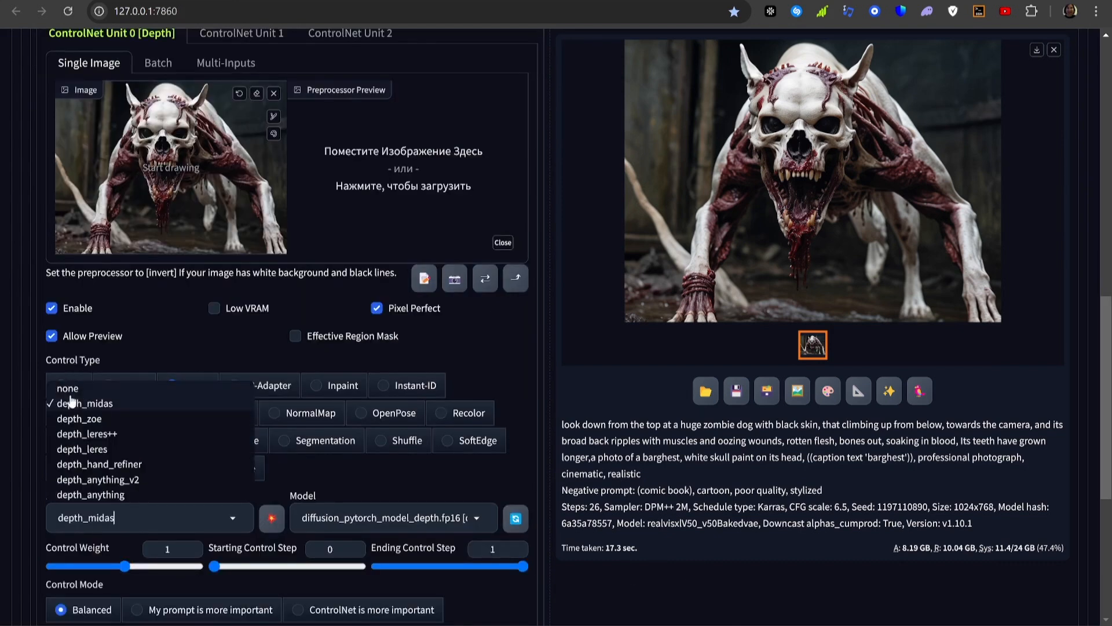
pyautogui.click(85, 403)
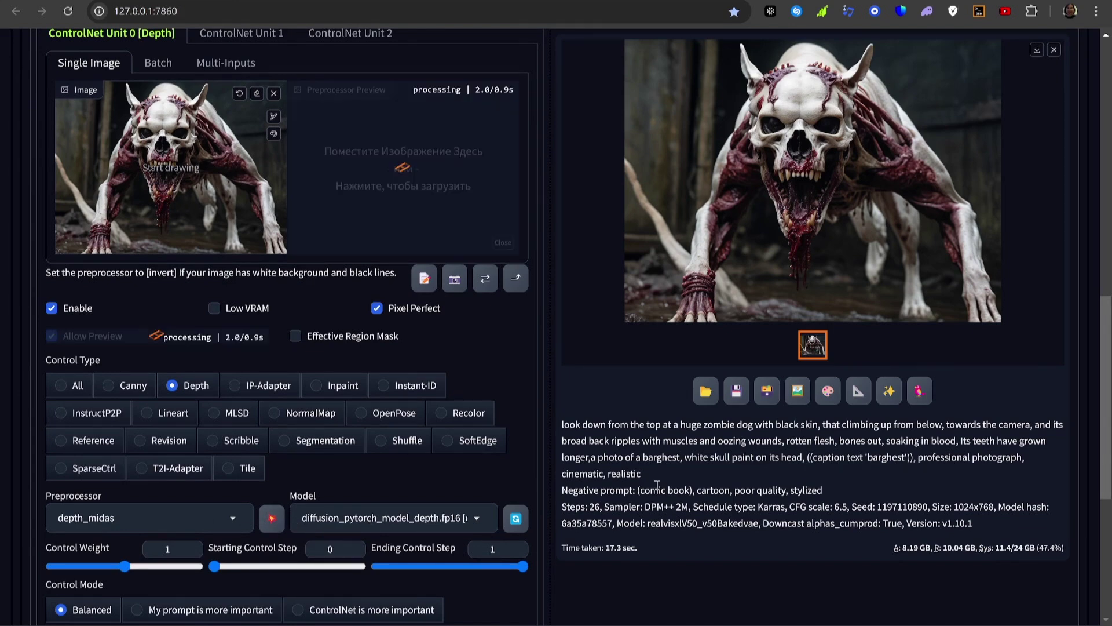
pyautogui.scroll(3)
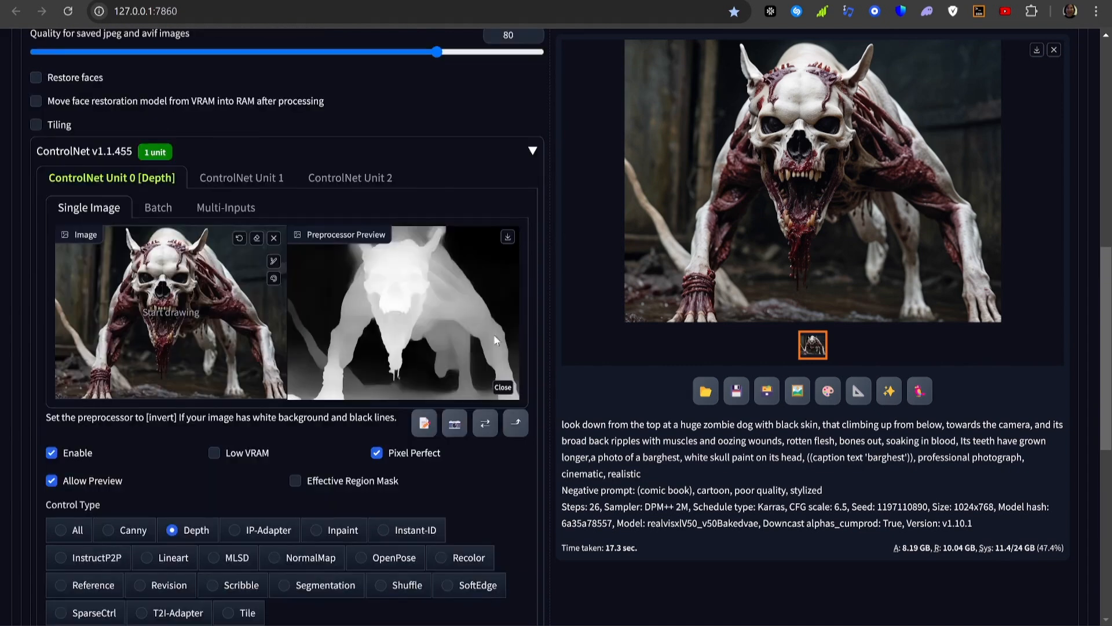
pyautogui.scroll(3)
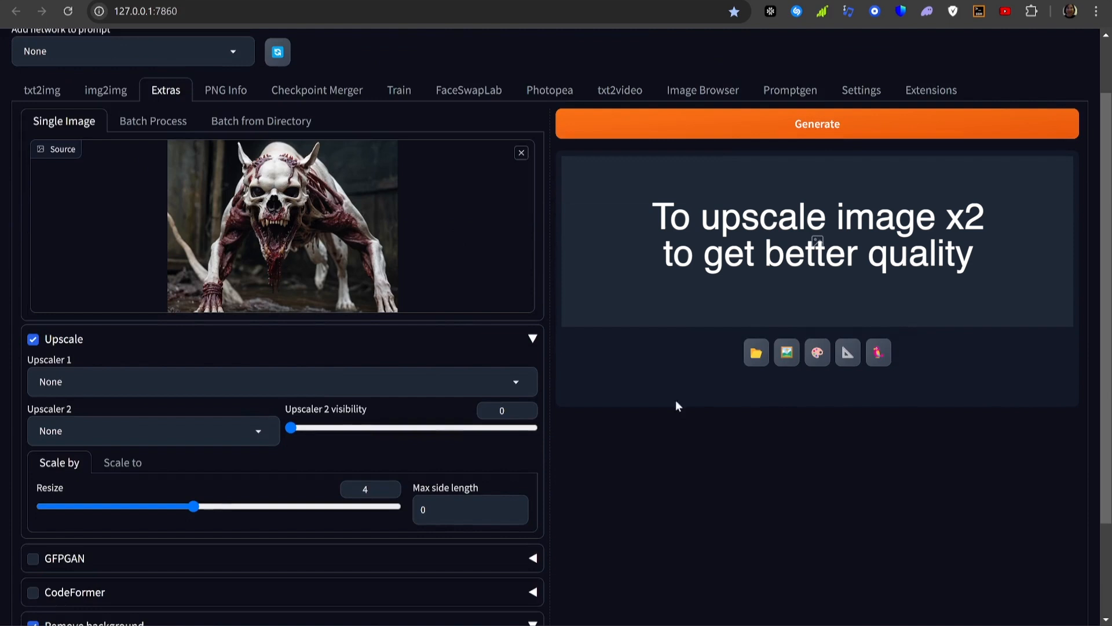
# Upscale the zombie dog image 2x with R-ESRGAN 4x+ and SwinIR_4x
pyautogui.click(281, 382)
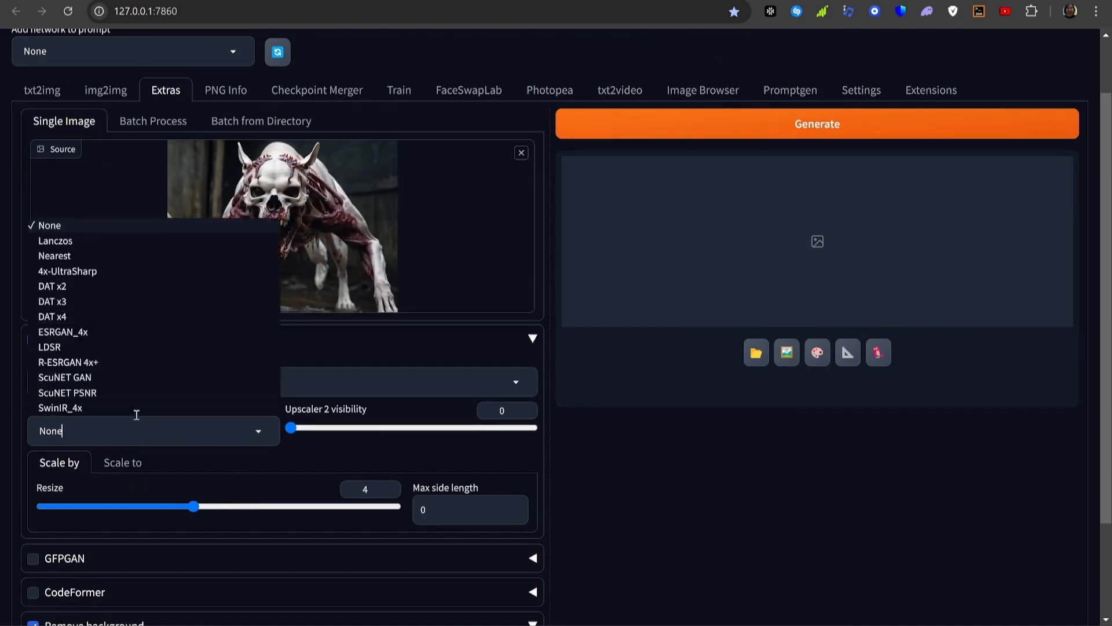
pyautogui.click(69, 362)
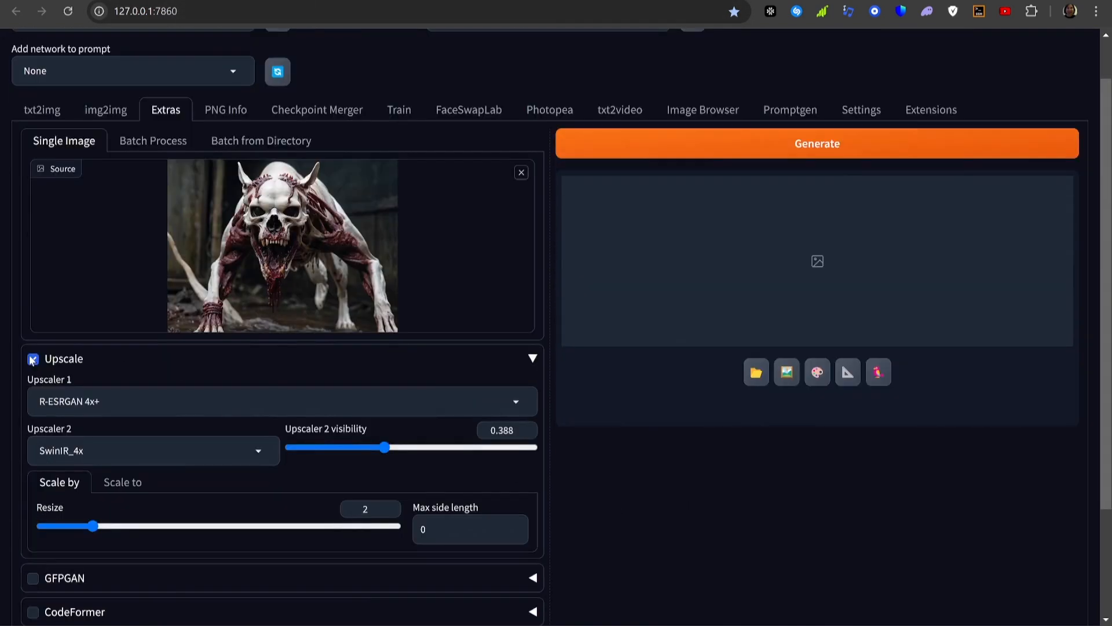
pyautogui.click(817, 143)
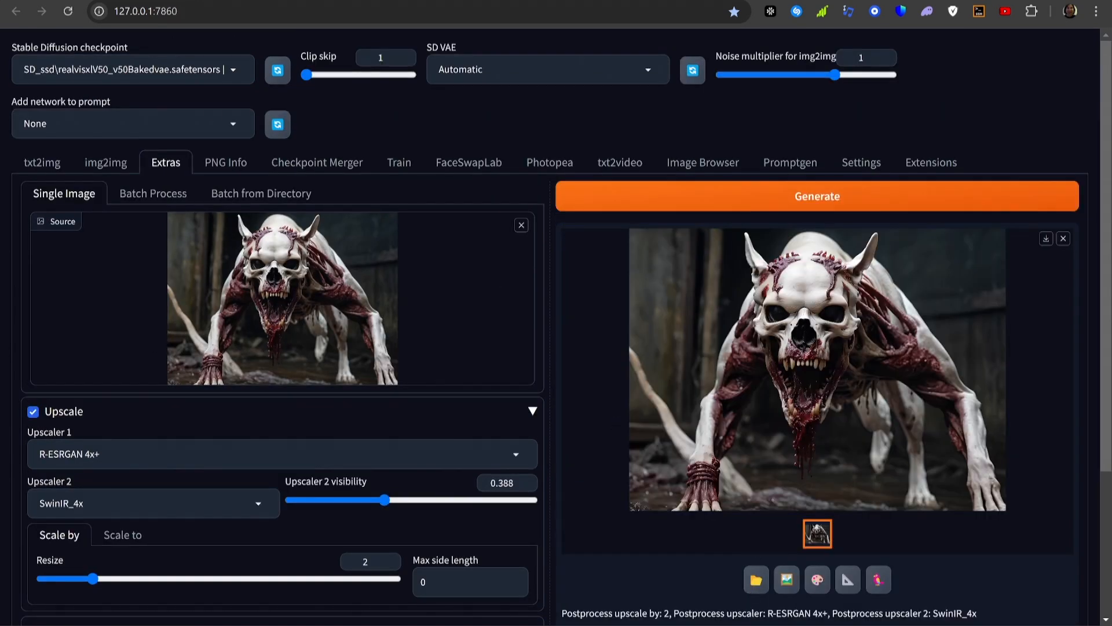
# Upscale the depth map image 2x in Extras with the same upscalers
pyautogui.click(105, 161)
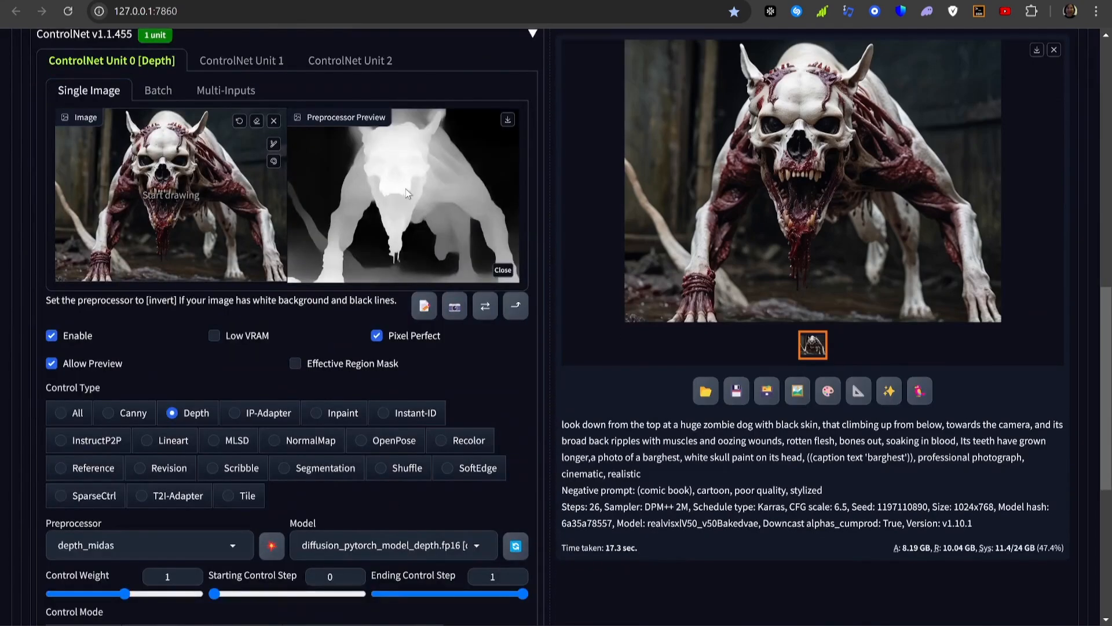
pyautogui.scroll(3)
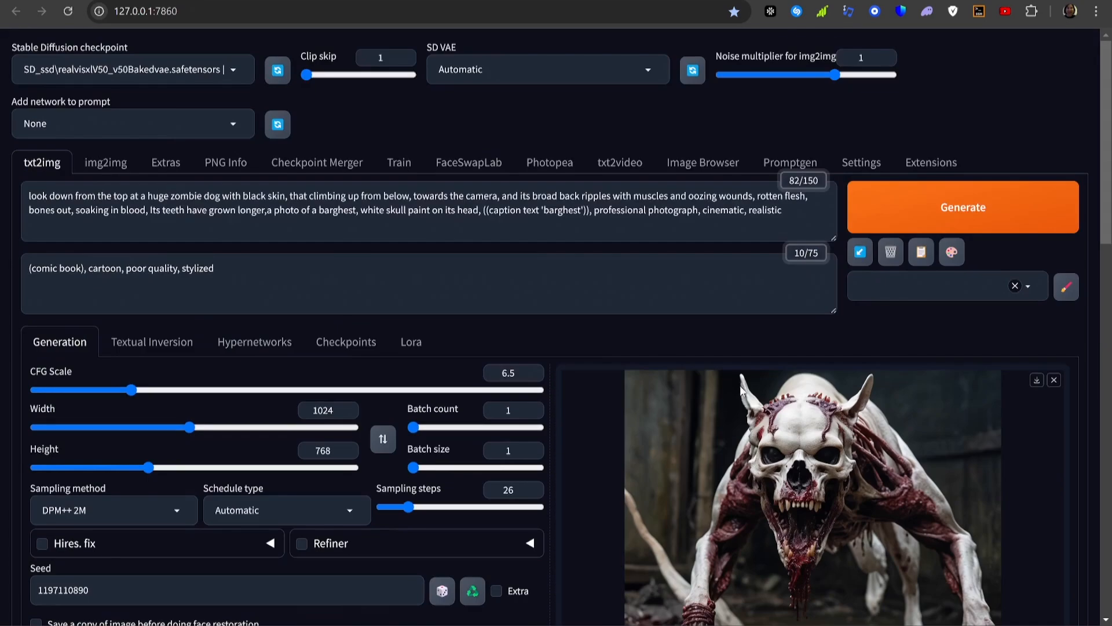
pyautogui.moveTo(166, 166)
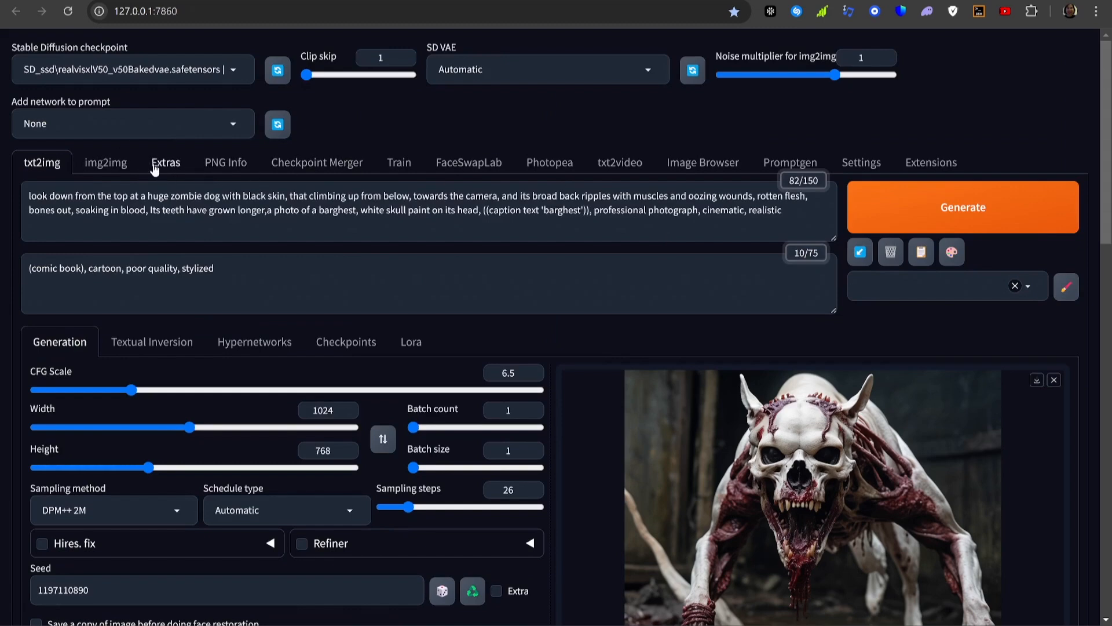
pyautogui.click(165, 162)
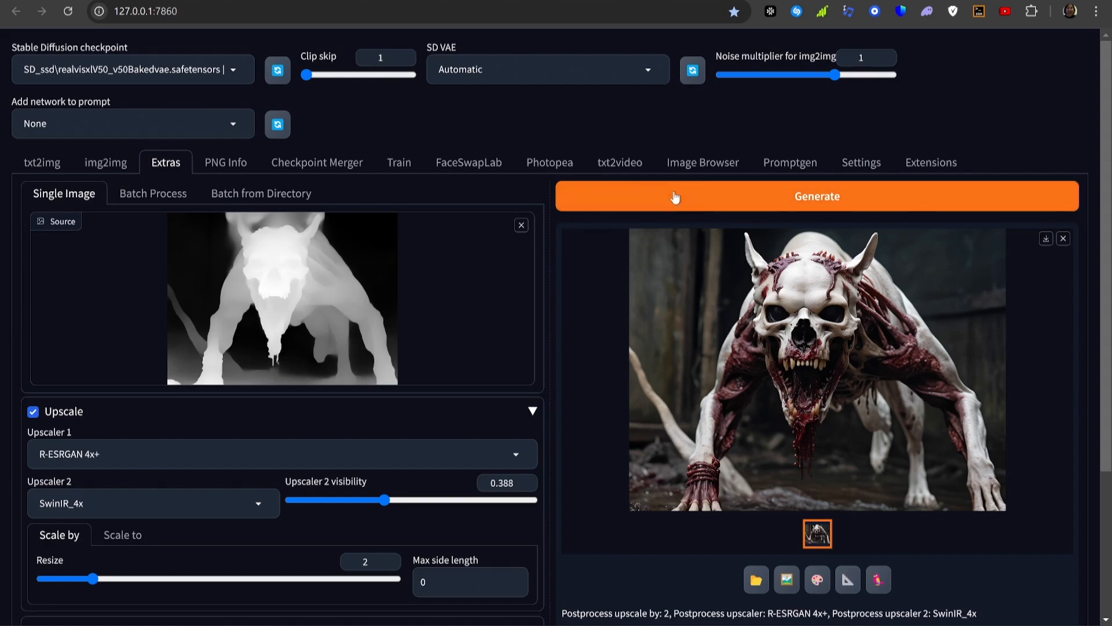
pyautogui.click(816, 196)
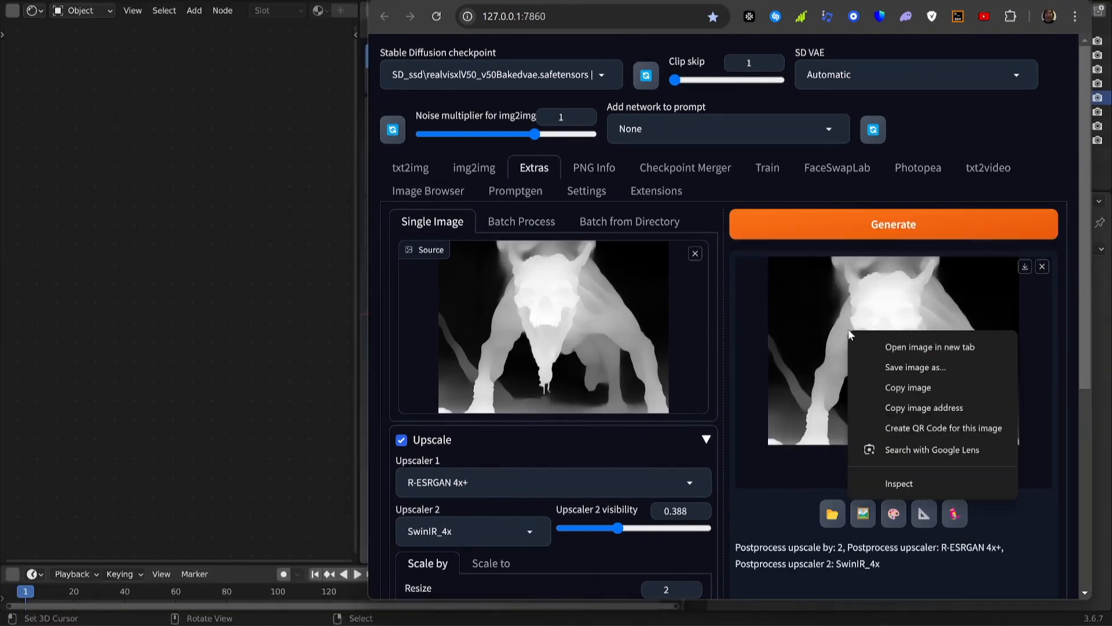
# Save the upscaled depth map image to disk
pyautogui.click(930, 347)
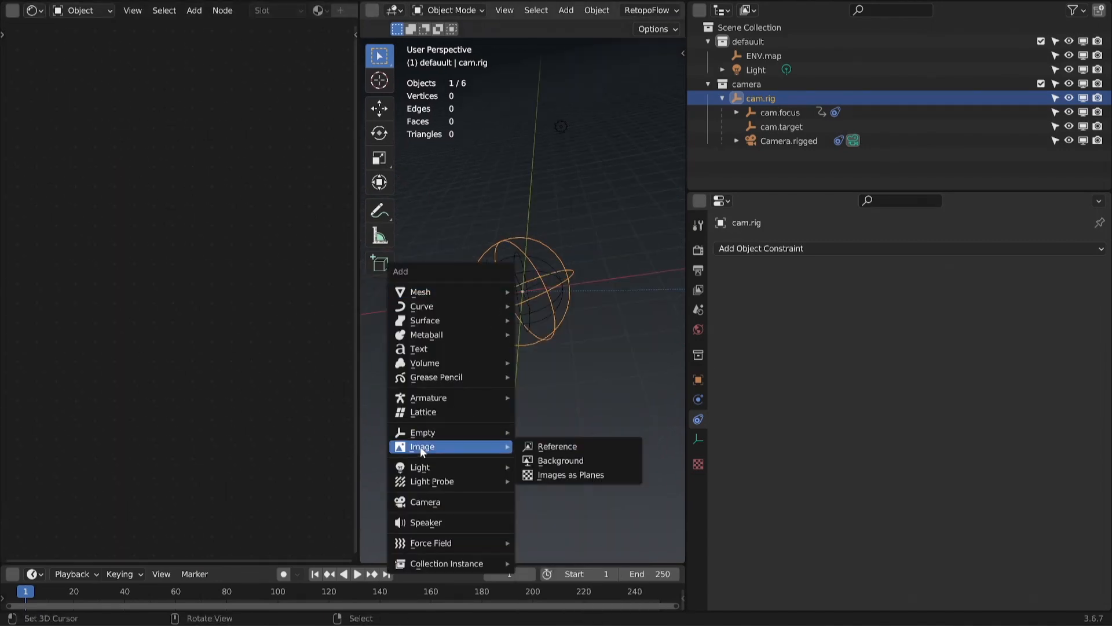
pyautogui.moveTo(572, 475)
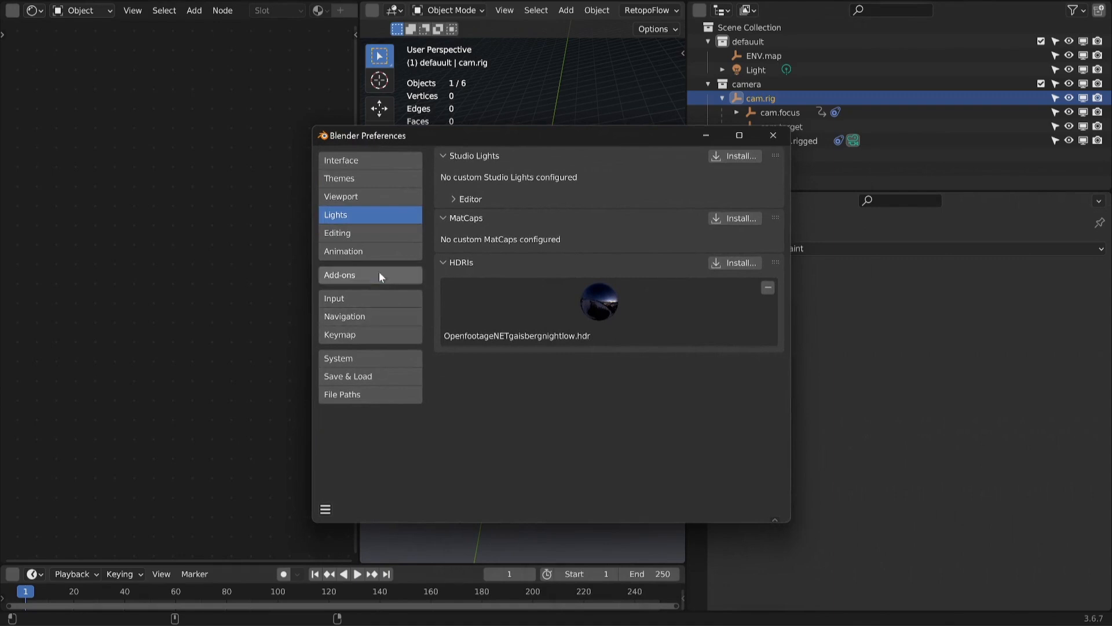
# Search add-ons for 'image', confirm Import Images as Planes, and import the images as planes
pyautogui.click(370, 274)
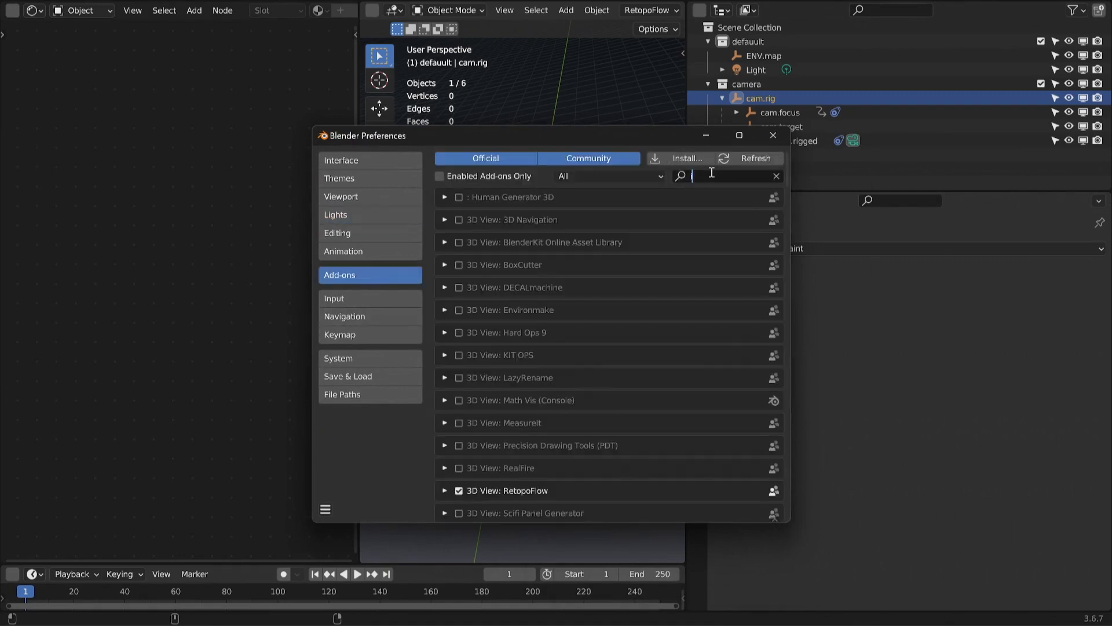
pyautogui.write('image')
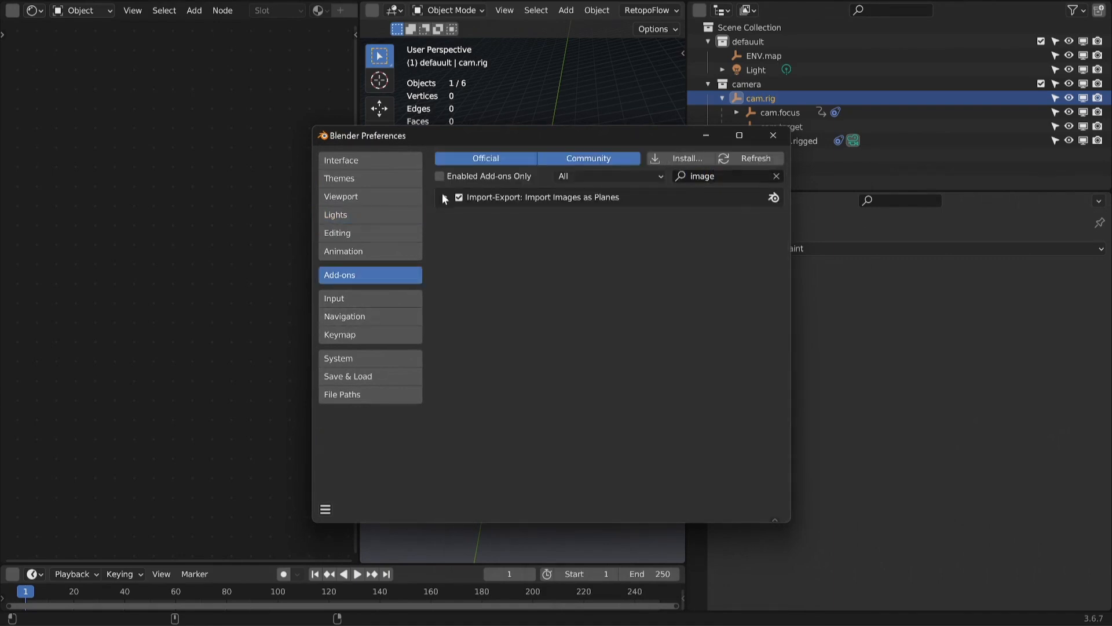
pyautogui.moveTo(467, 207)
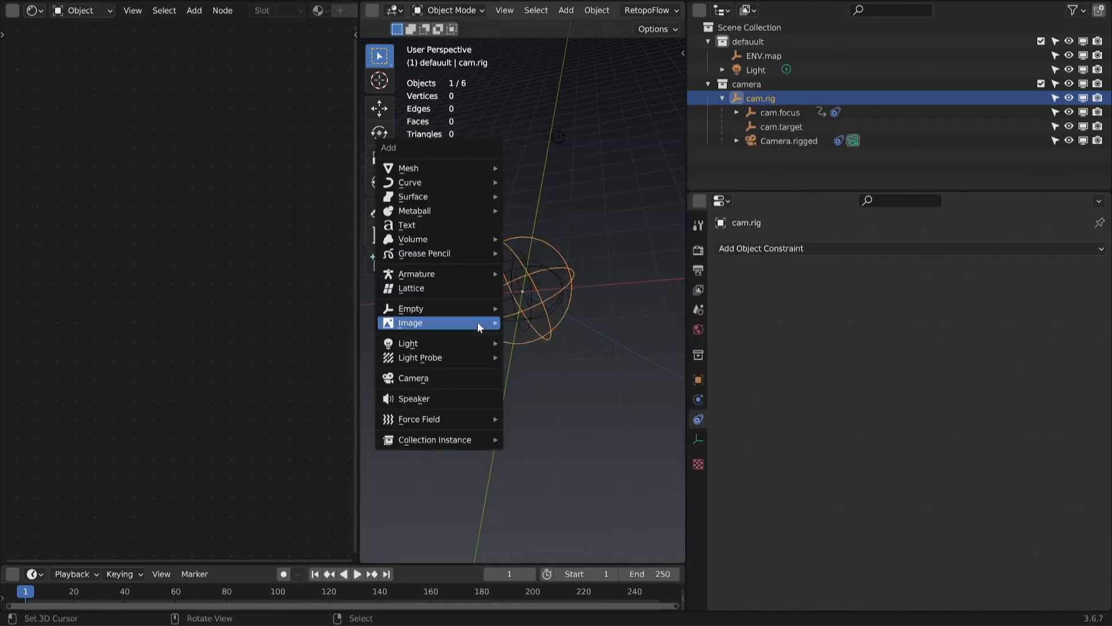
pyautogui.click(410, 322)
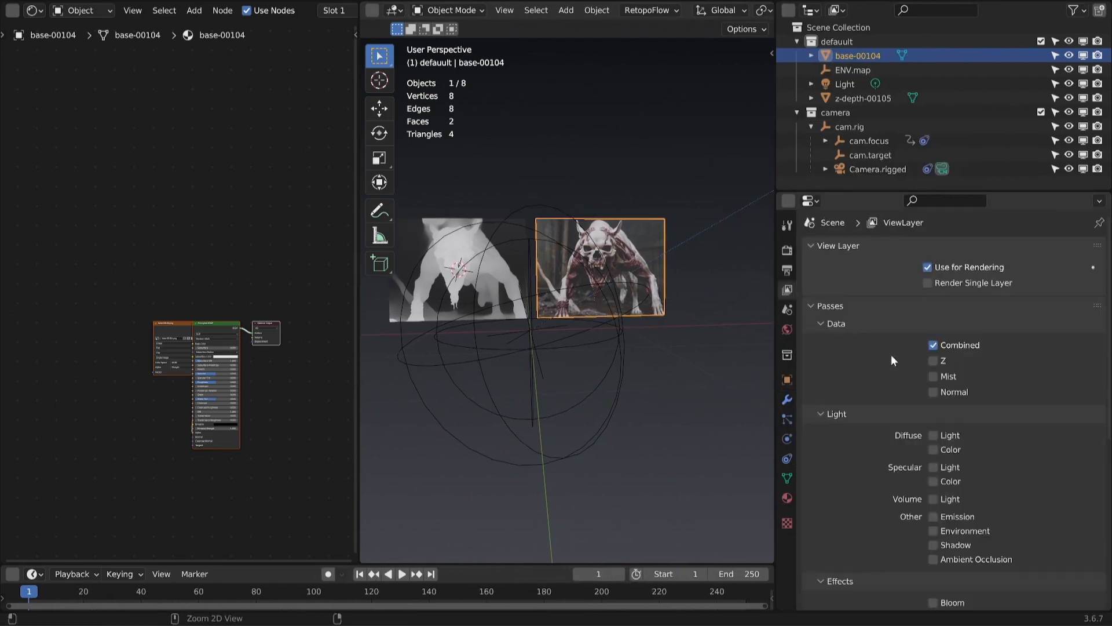
# Add Displace and Subdivision modifiers to the base-00104 plane
pyautogui.click(786, 399)
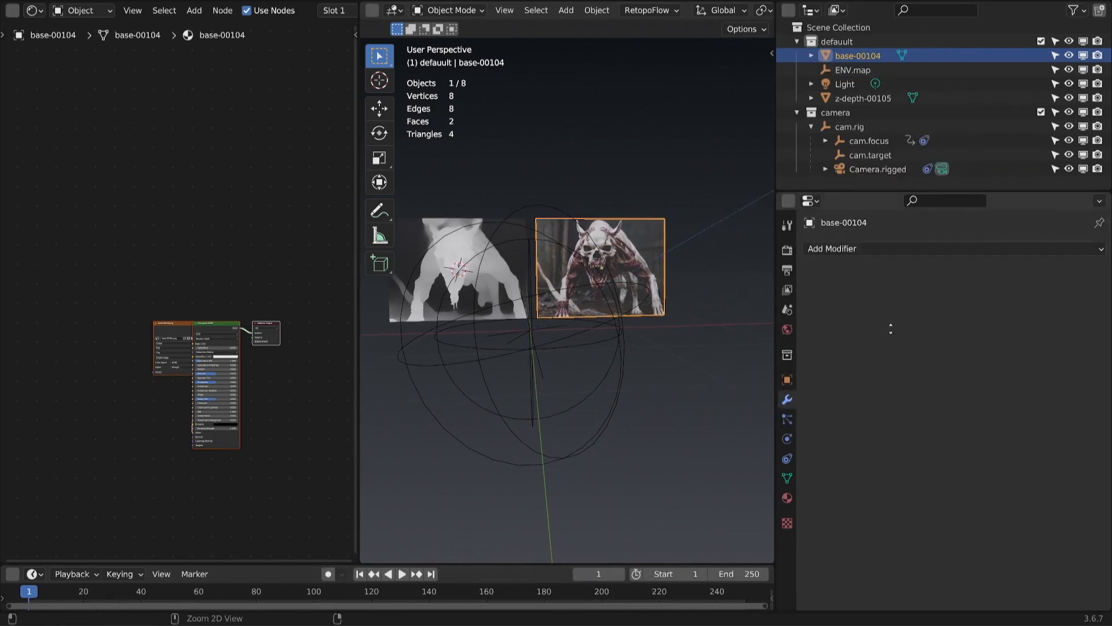
pyautogui.click(846, 249)
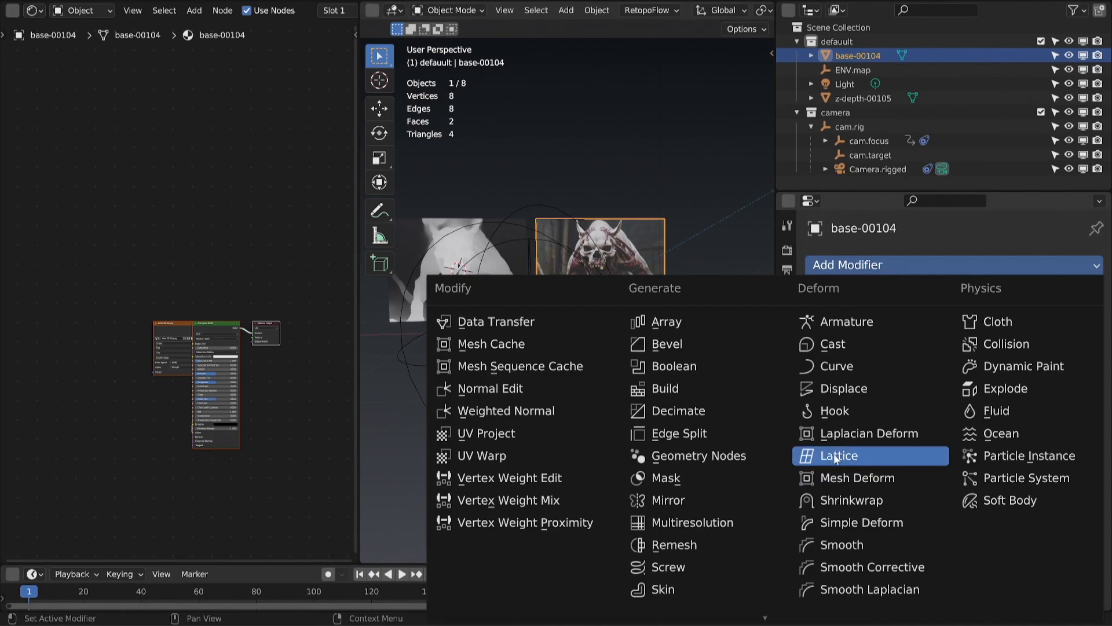
pyautogui.click(844, 388)
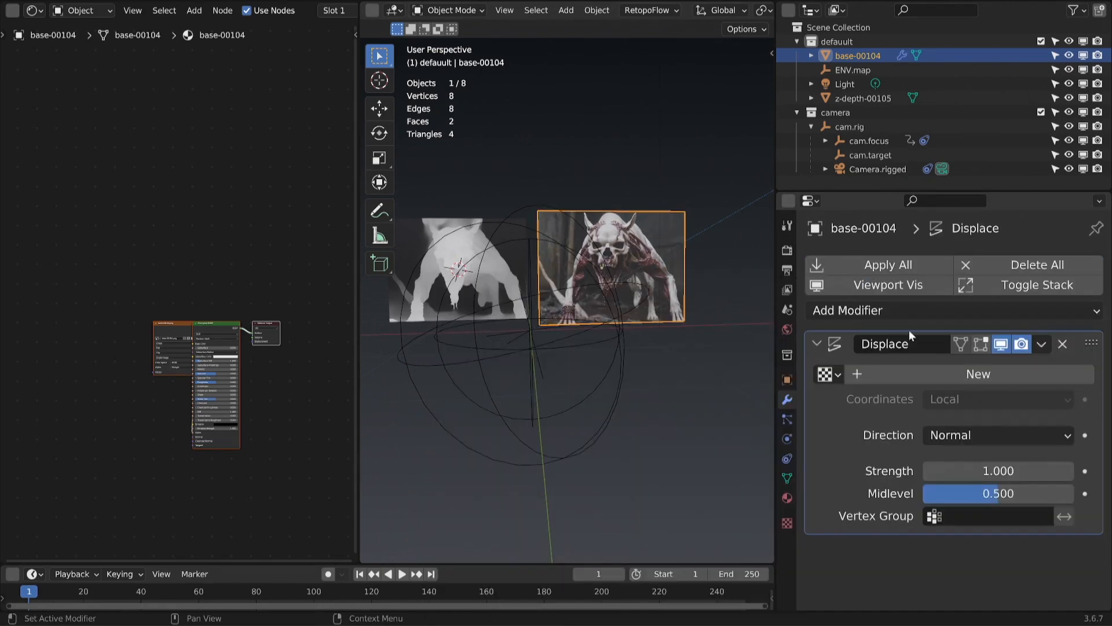
pyautogui.click(848, 310)
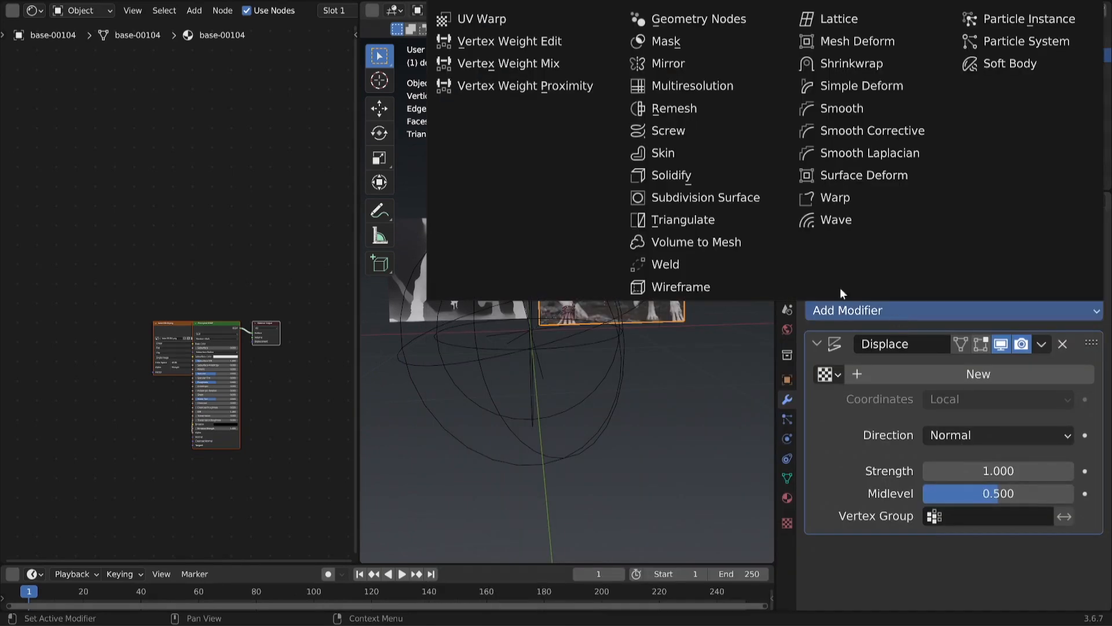
pyautogui.click(702, 197)
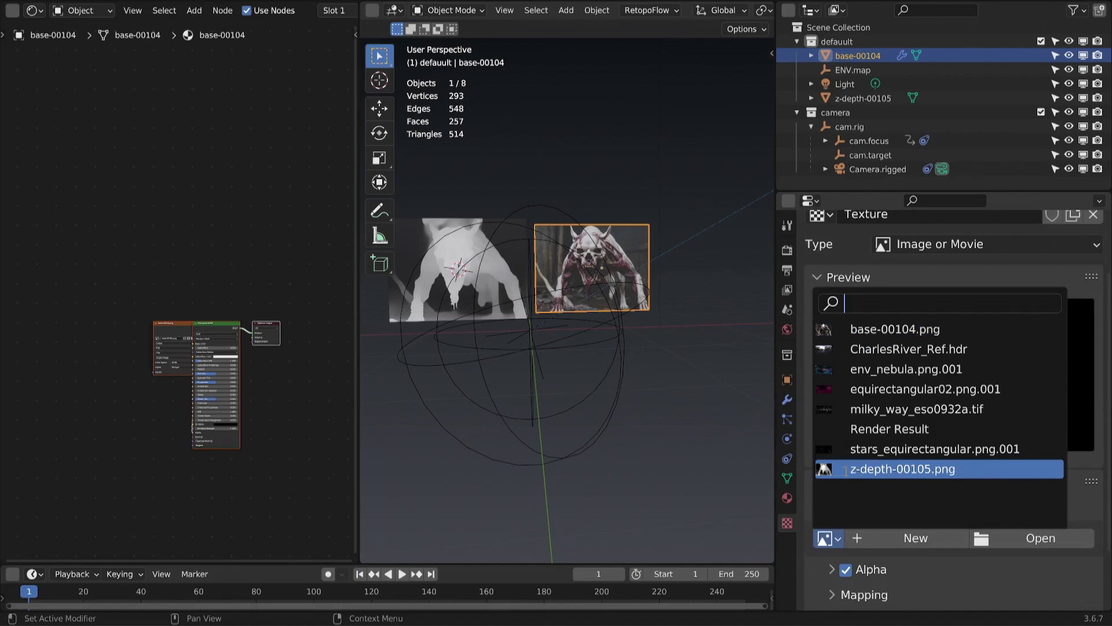
# Use z-depth-00105.png as the displacement texture with UV coordinates, then select the depth plane
pyautogui.click(903, 468)
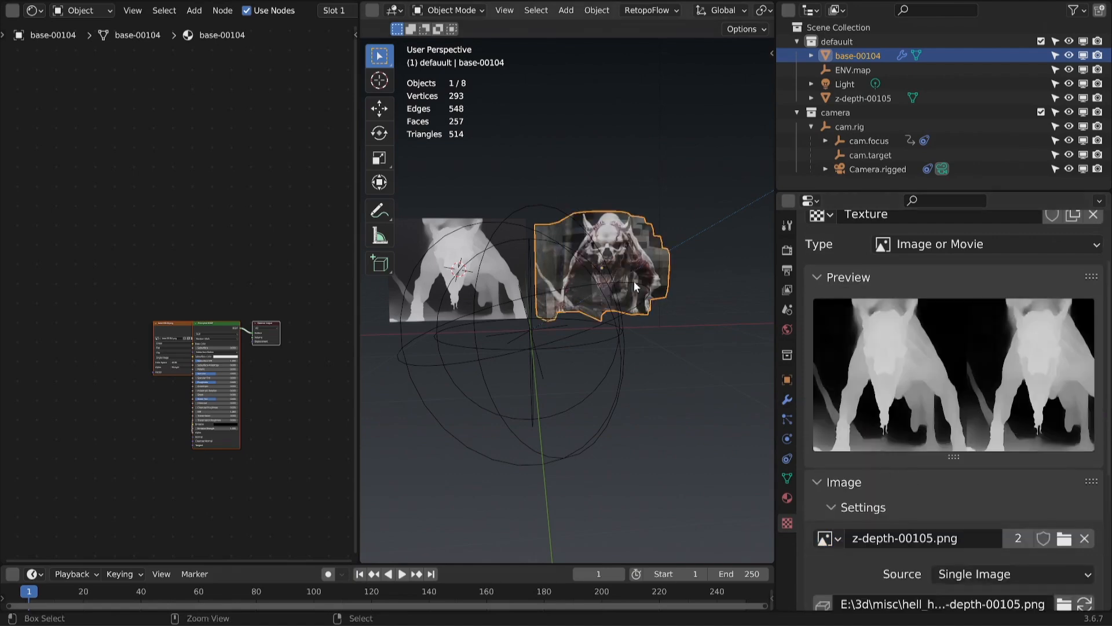
pyautogui.click(997, 474)
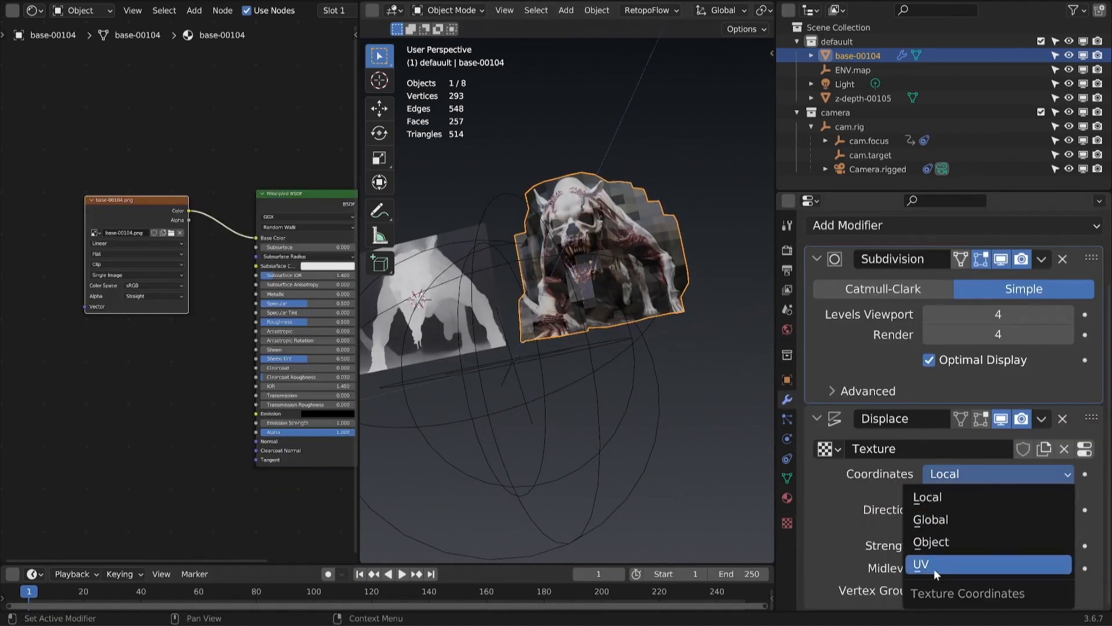
pyautogui.click(920, 564)
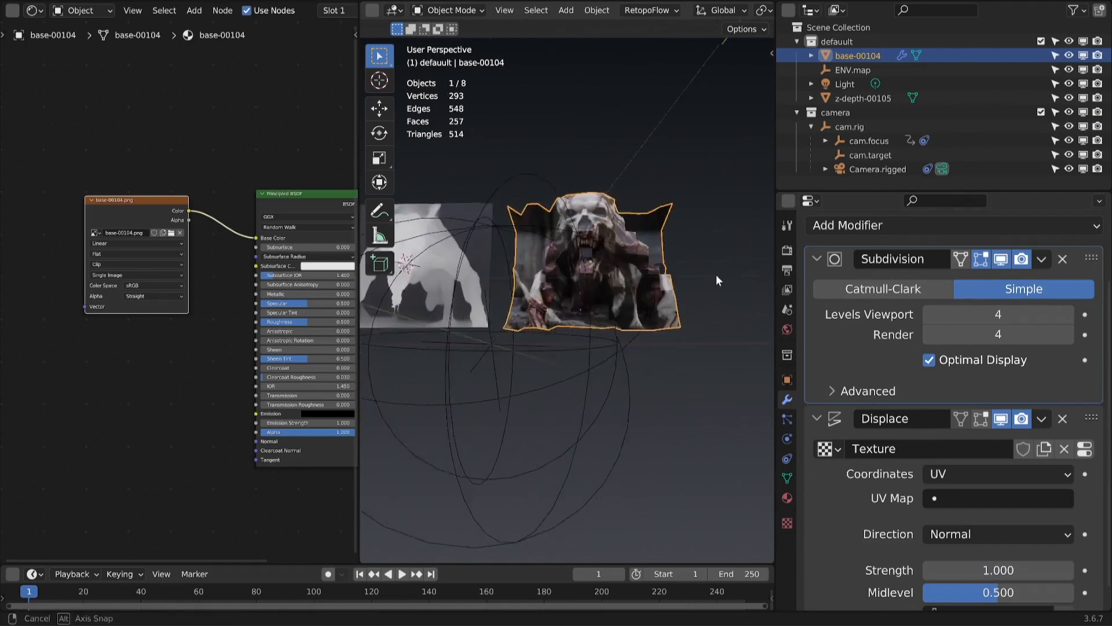
pyautogui.click(863, 98)
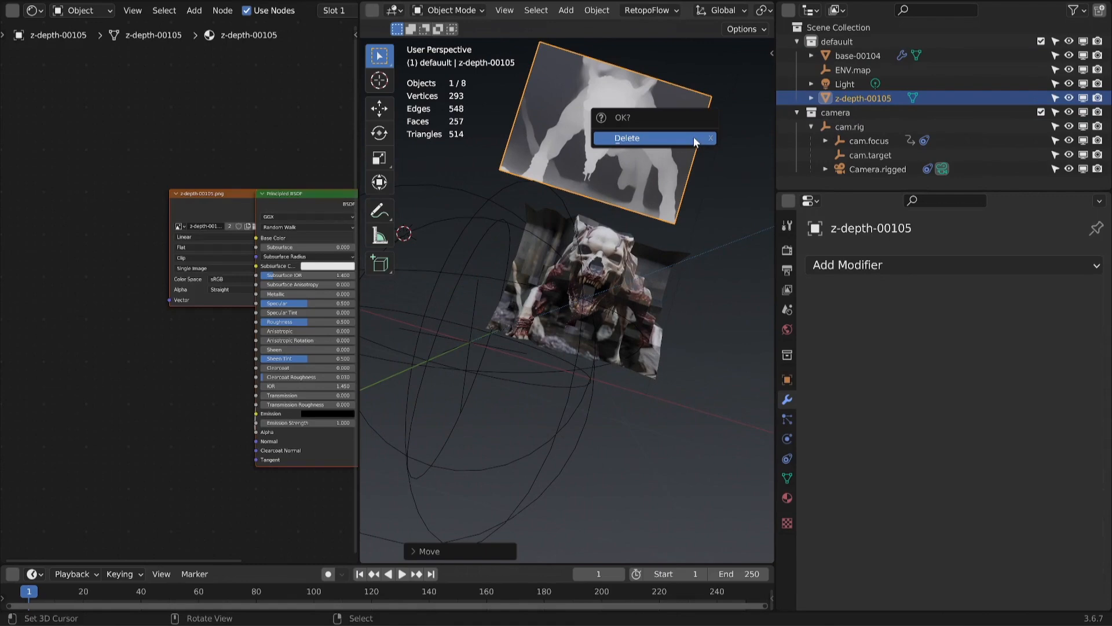
# Delete the z-depth-00105 plane and apply the Subdivision modifier to the dog plane
pyautogui.click(626, 138)
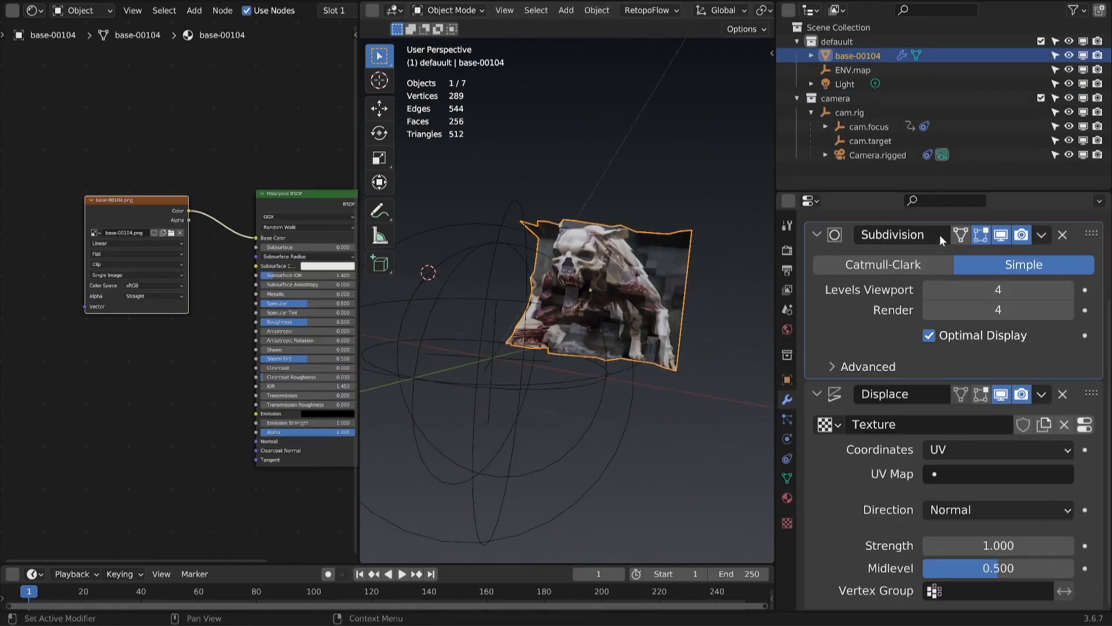
pyautogui.click(1041, 234)
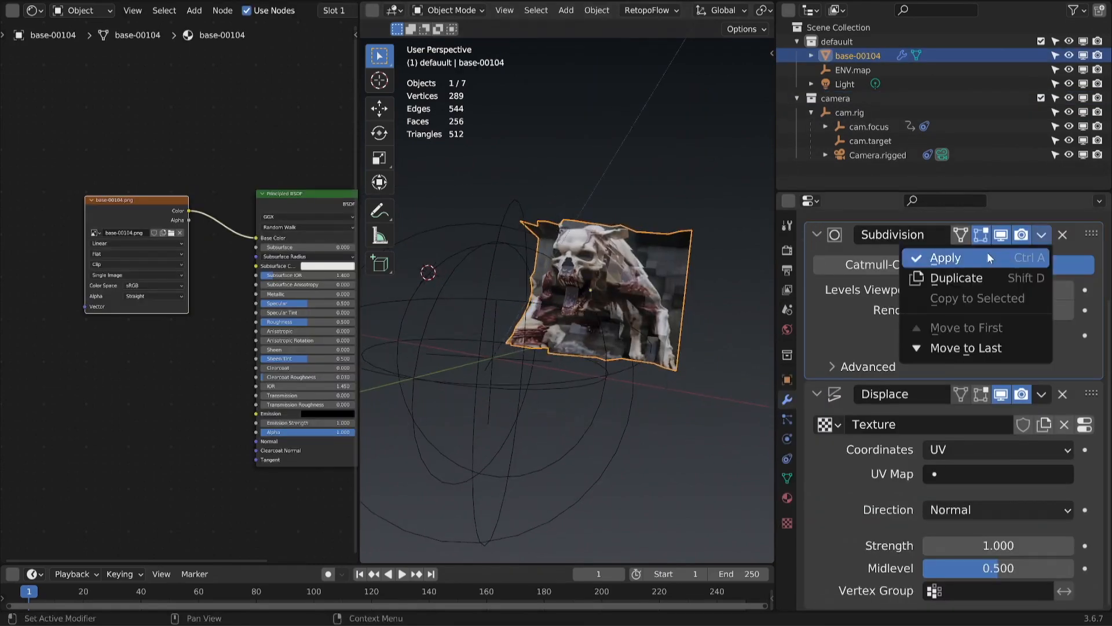
pyautogui.click(945, 257)
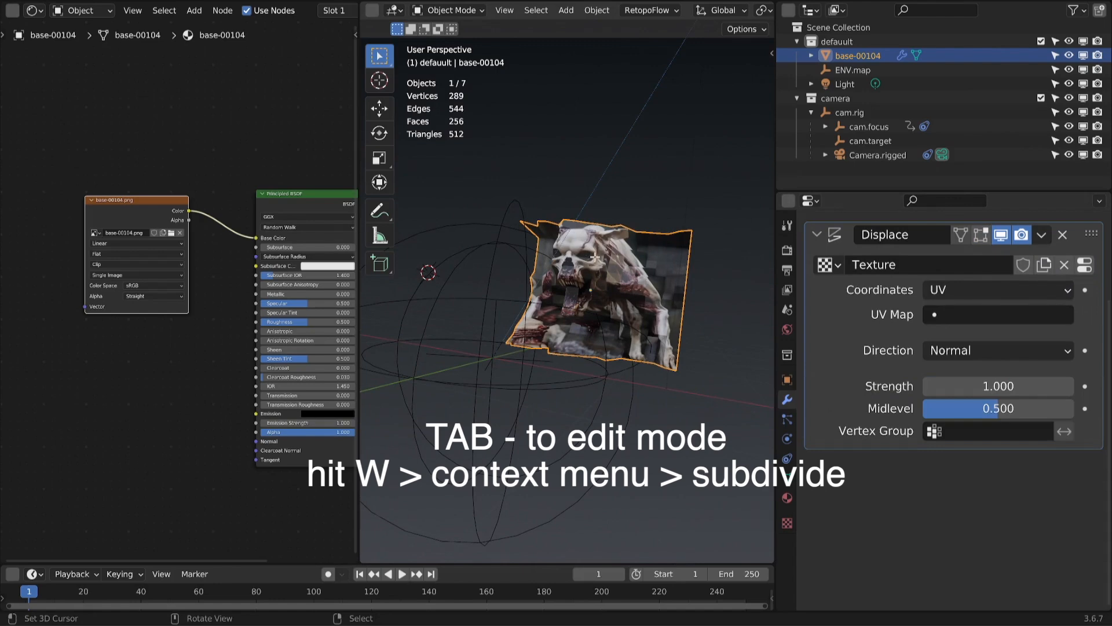
# Subdivide the dog mesh in Edit Mode with a higher number of cuts
pyautogui.press('w')
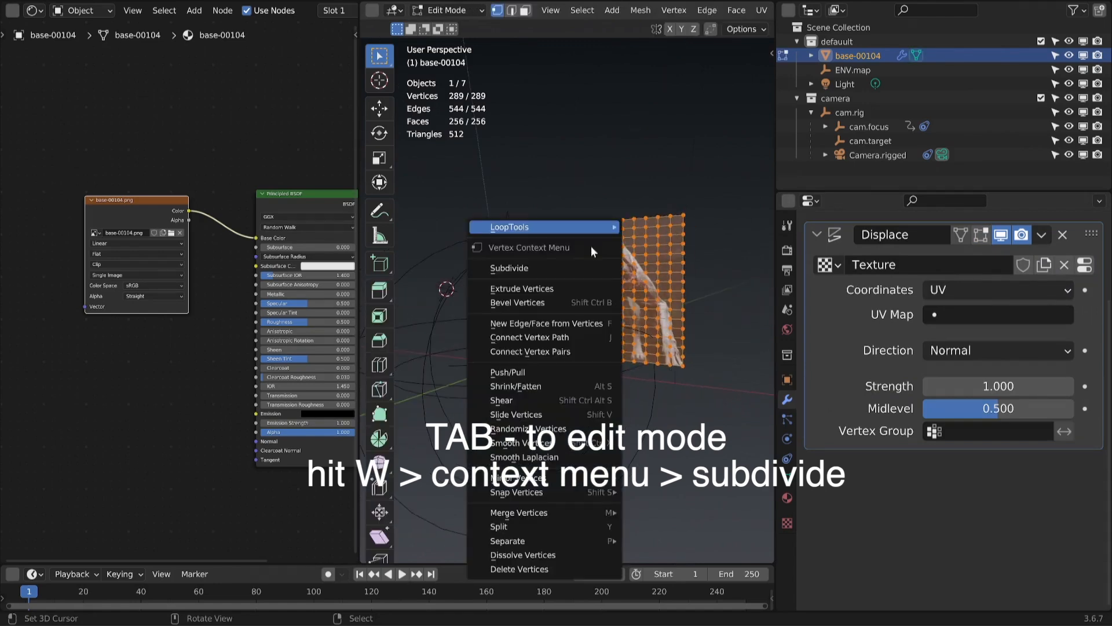
pyautogui.click(509, 269)
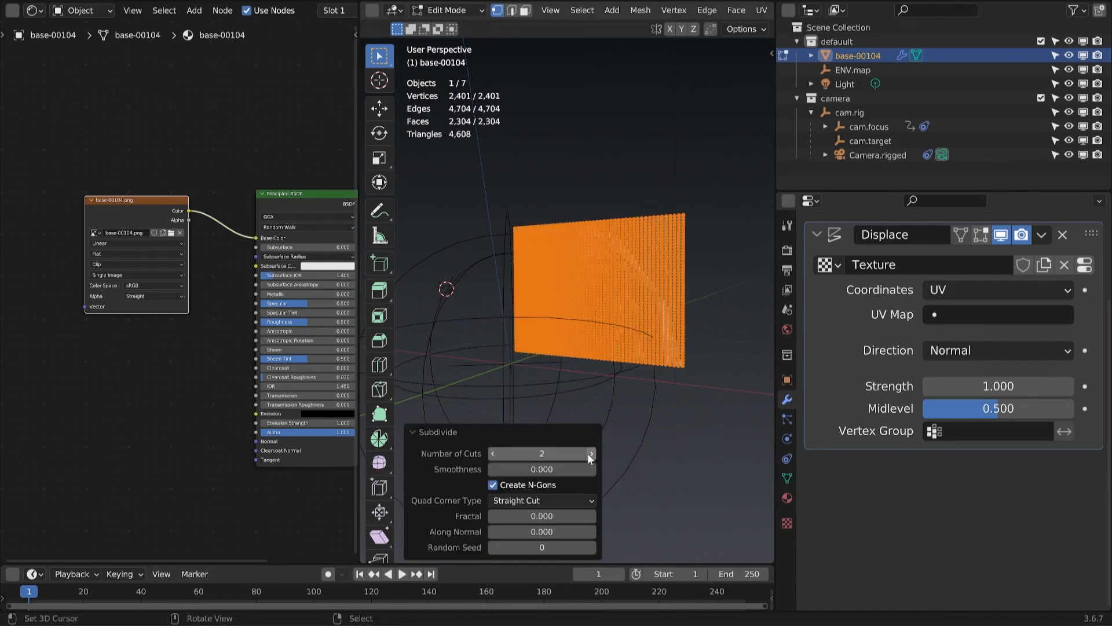
pyautogui.click(590, 454)
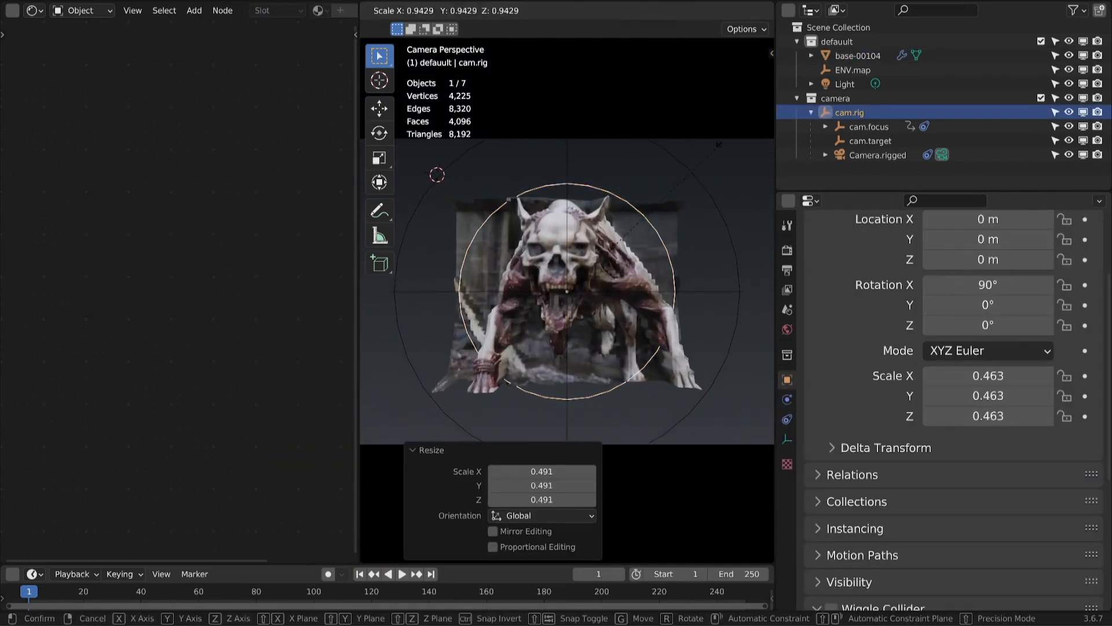
# Shrink the cam.rig, smooth-shade base-00104, and reselect the camera rig
pyautogui.click(876, 154)
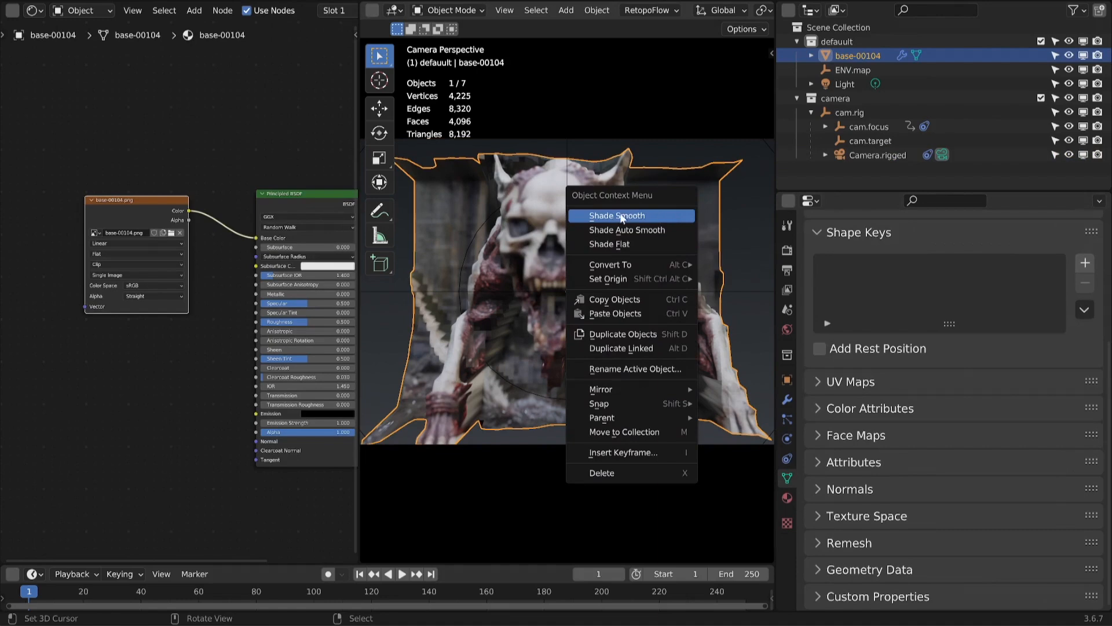
pyautogui.click(618, 215)
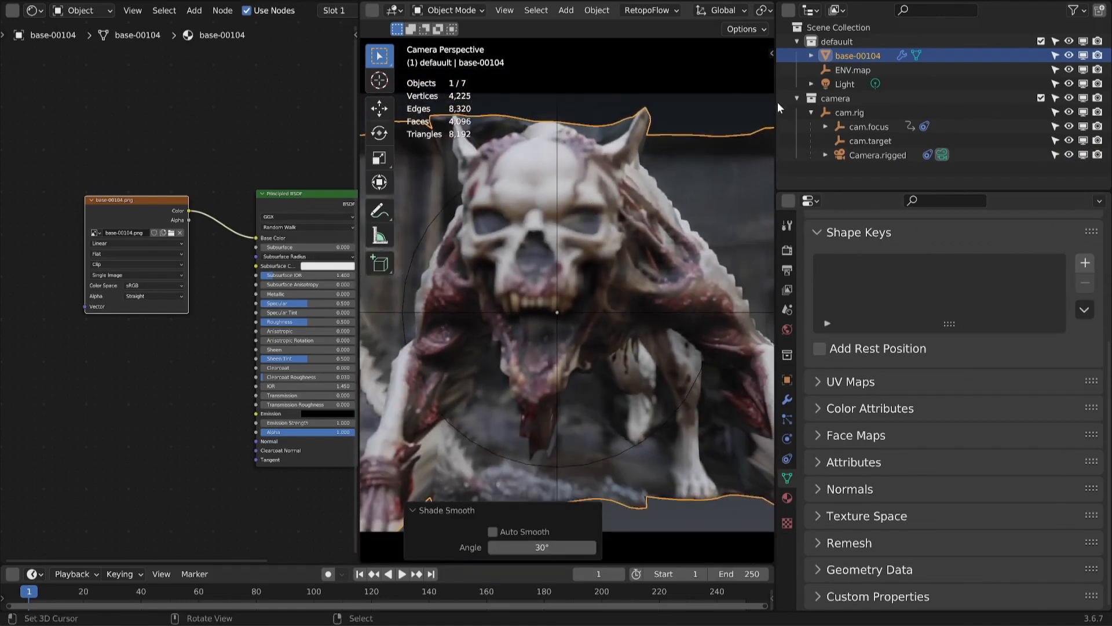
pyautogui.click(877, 155)
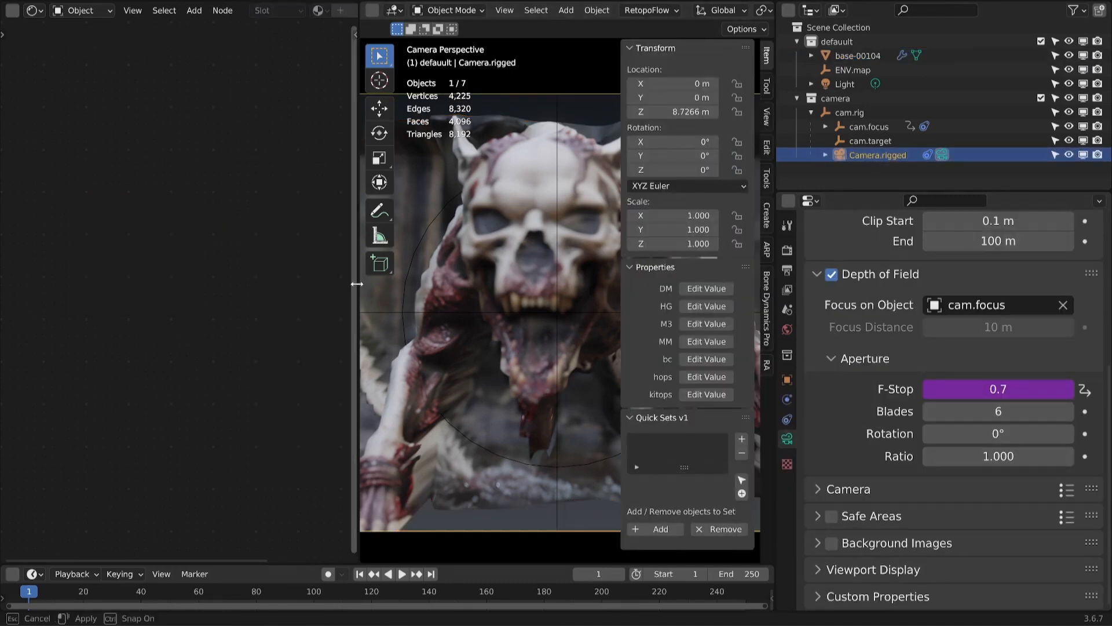
pyautogui.click(858, 55)
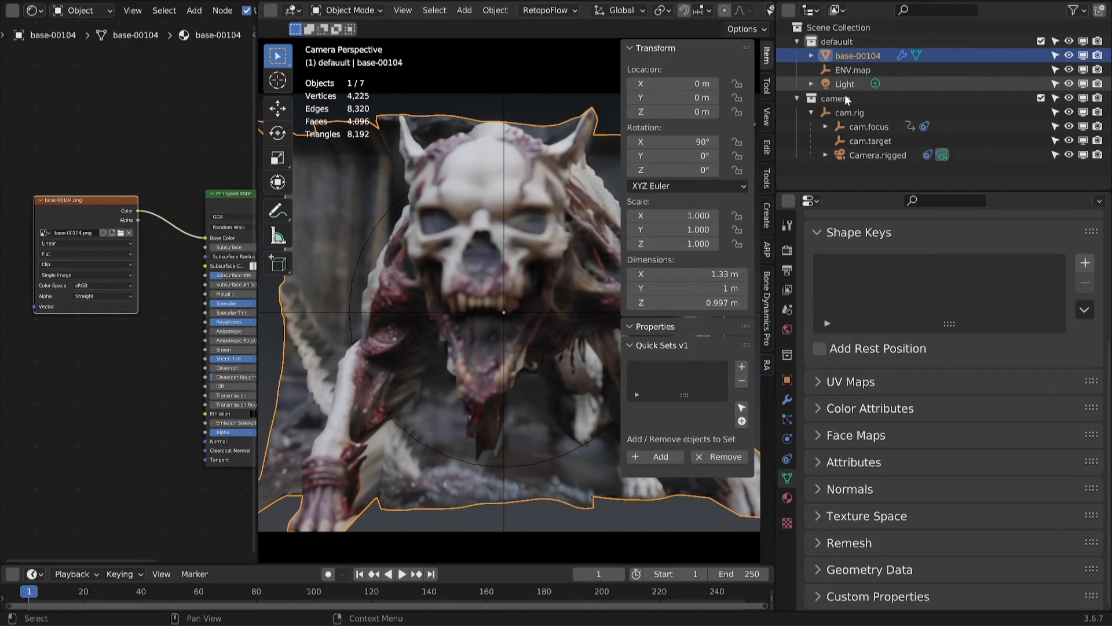
pyautogui.click(850, 112)
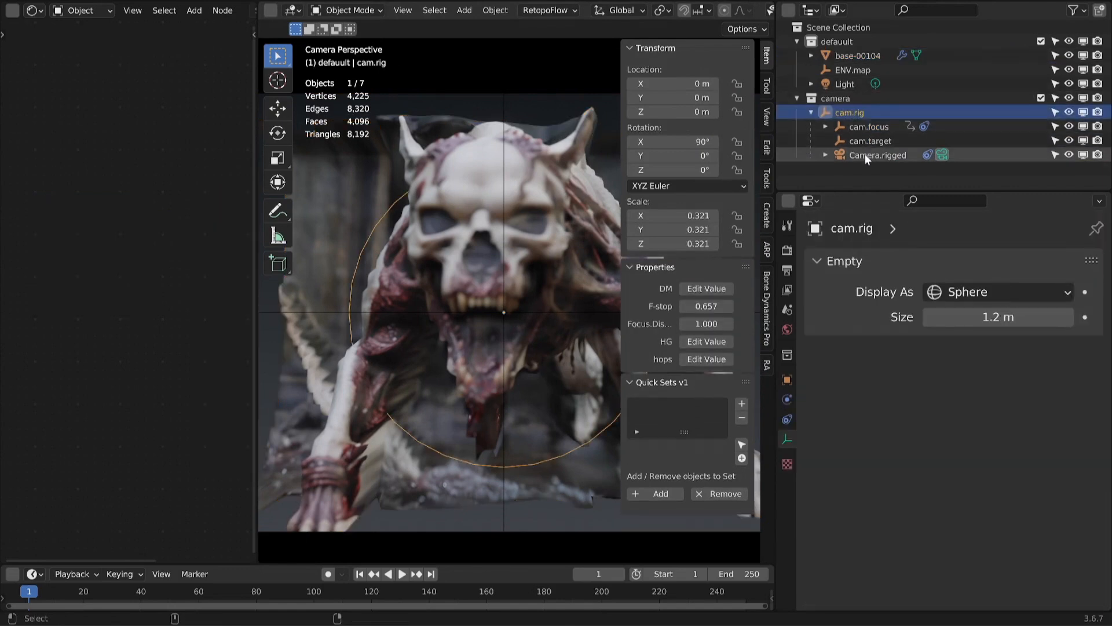
pyautogui.click(878, 155)
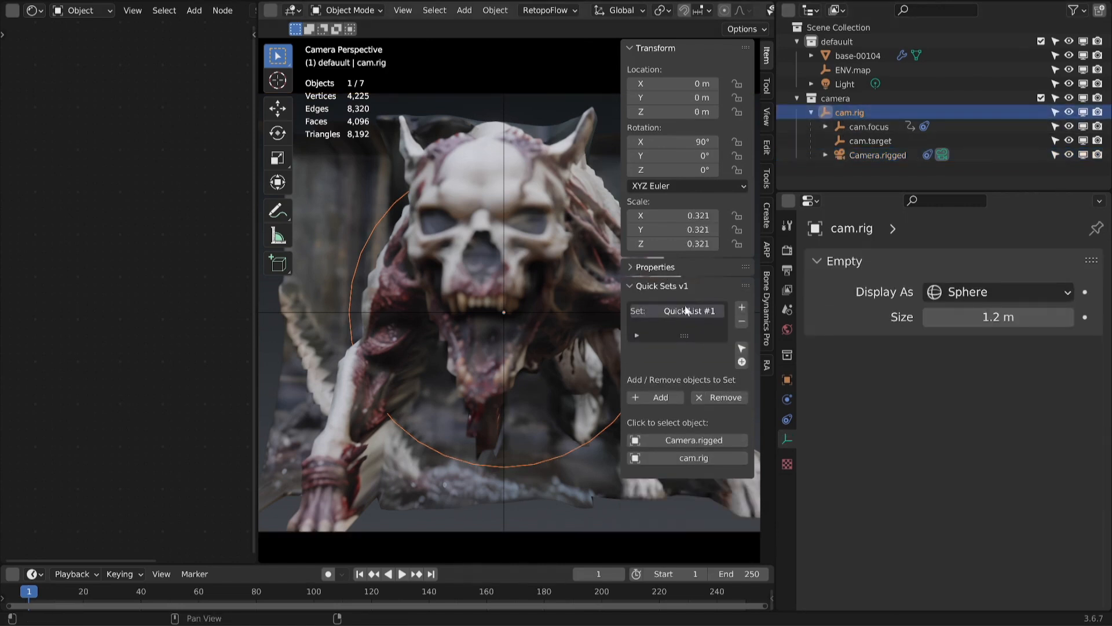
# Tune the rig's F-stop and Focus Distance properties for a shallow depth-of-field blur
pyautogui.click(651, 267)
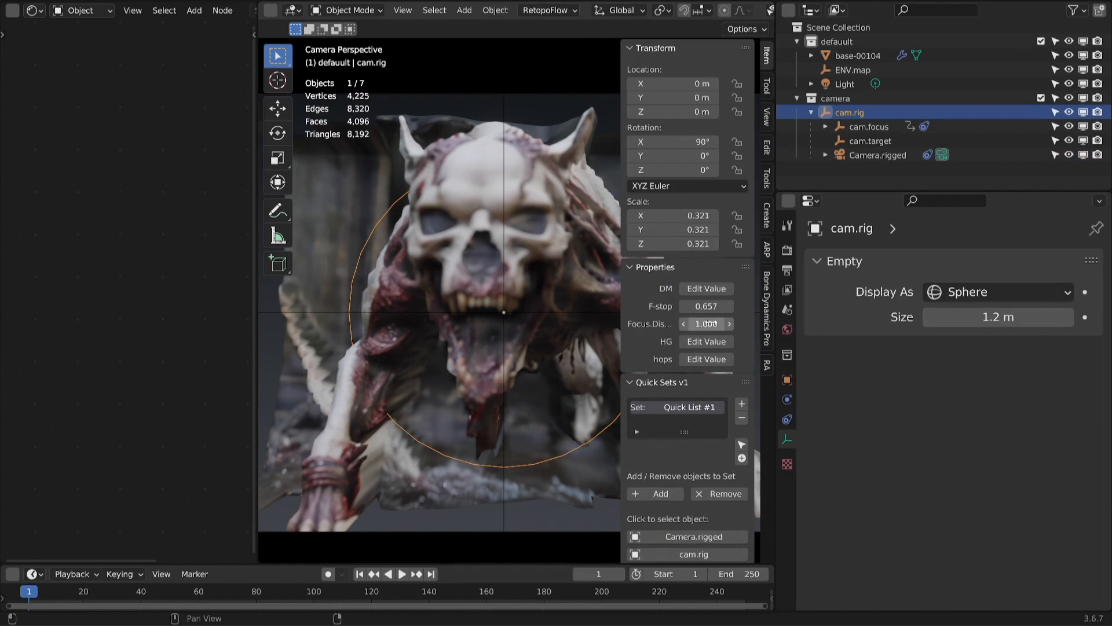
pyautogui.click(705, 306)
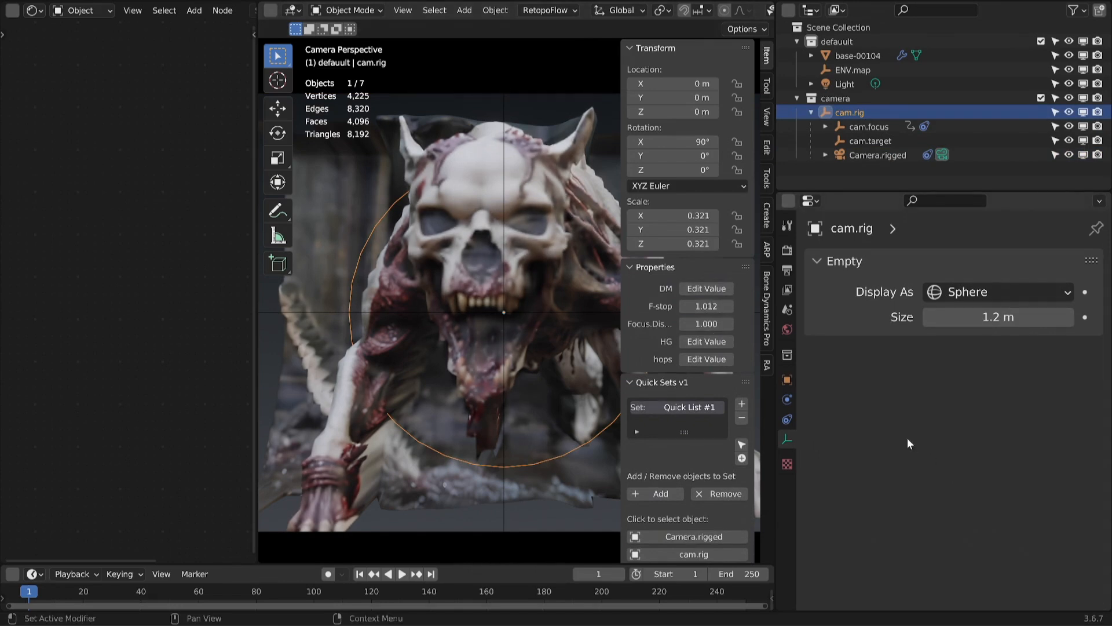
pyautogui.click(705, 323)
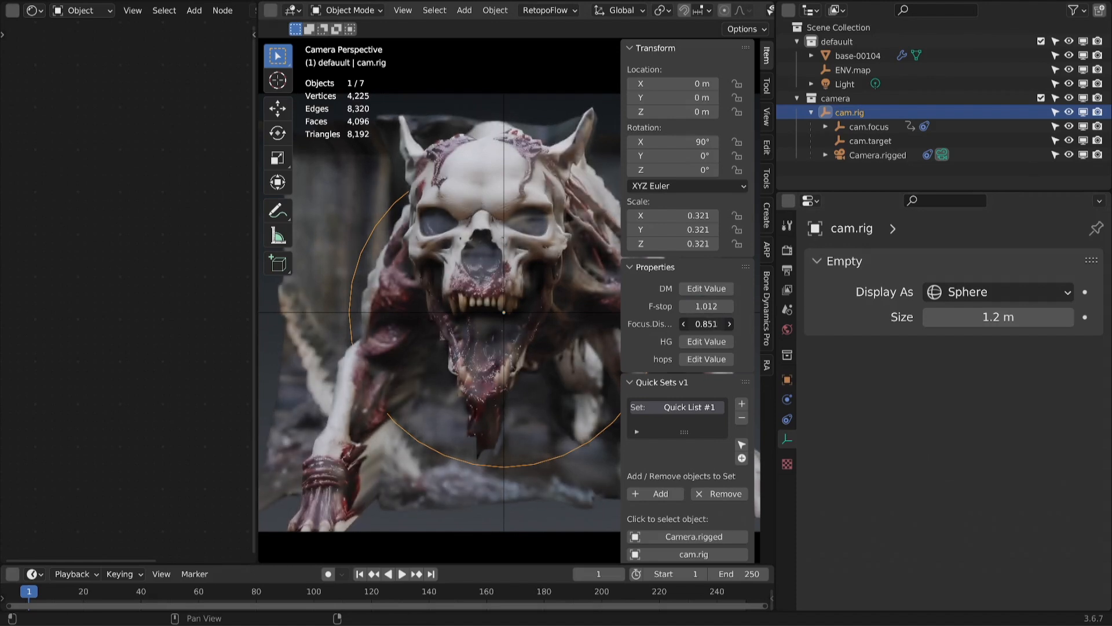
pyautogui.click(685, 324)
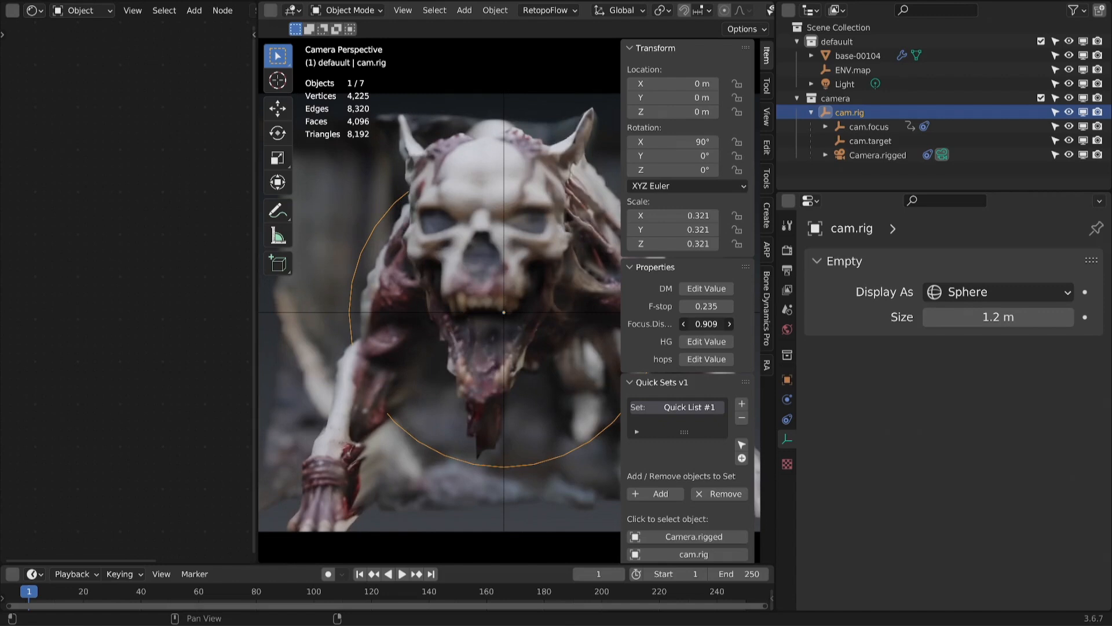
pyautogui.click(687, 323)
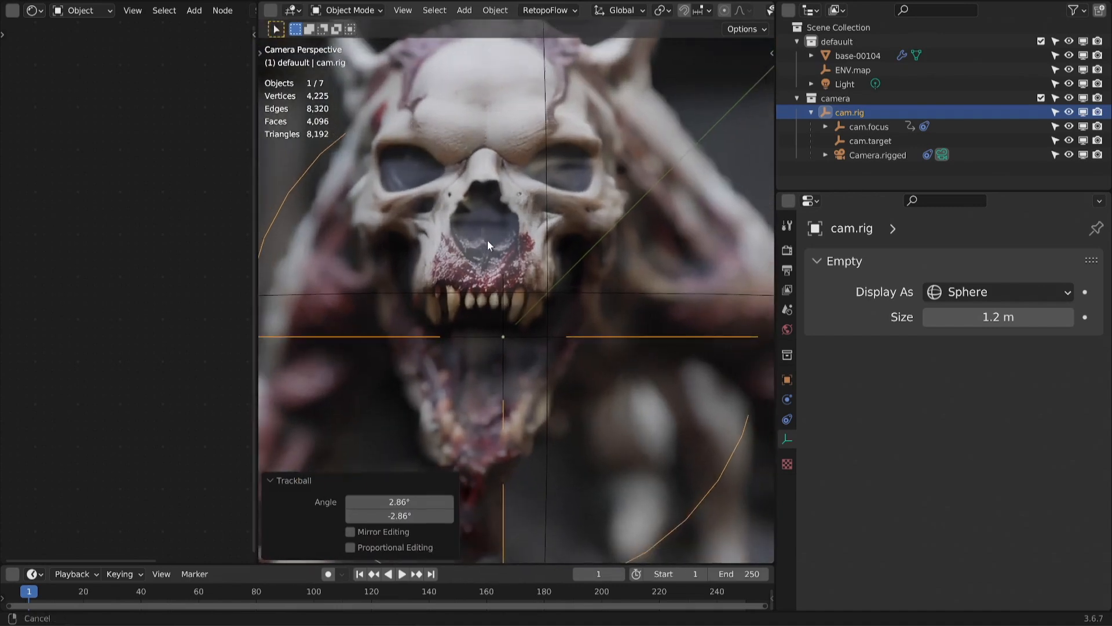
# Search add-ons for 'deep', expand DeepBump to confirm it's enabled, and close Preferences
pyautogui.click(858, 56)
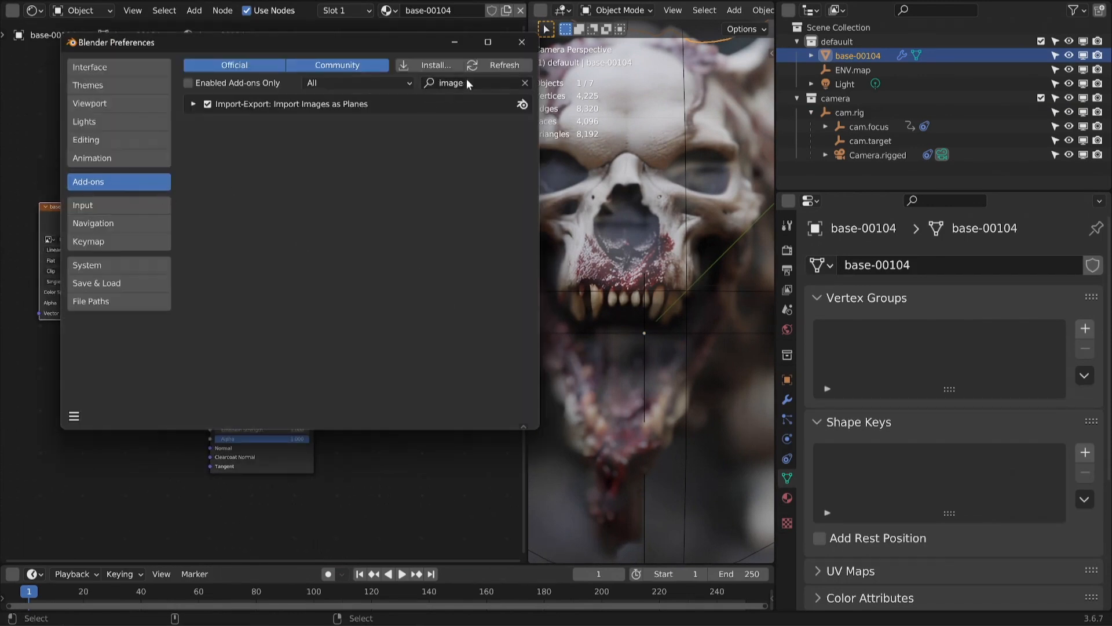
pyautogui.write('deep')
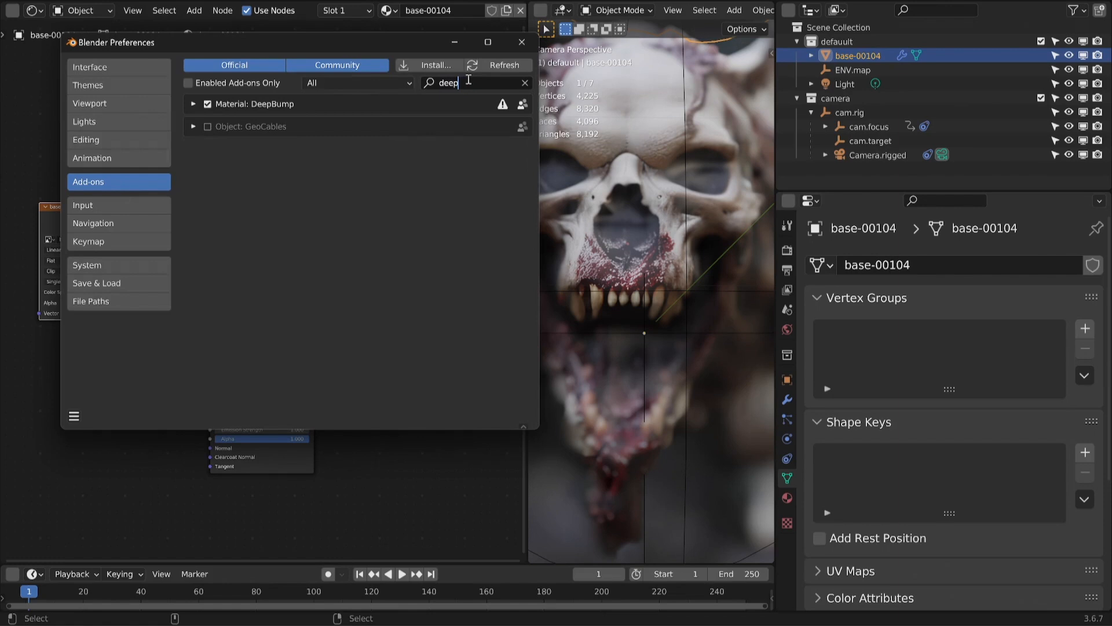
pyautogui.moveTo(325, 47)
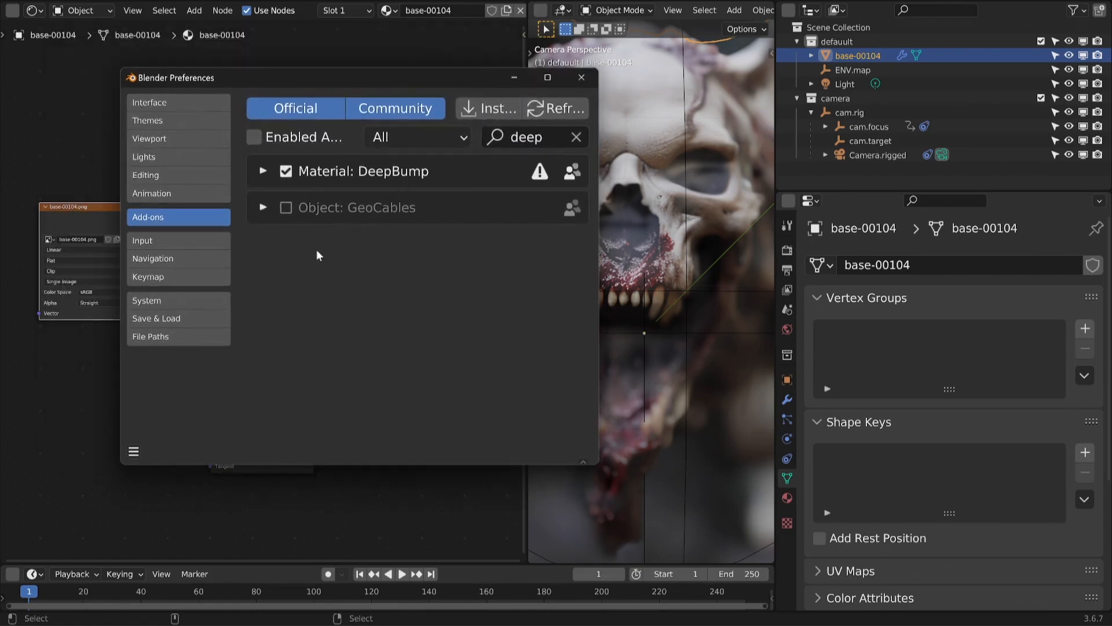
pyautogui.click(263, 171)
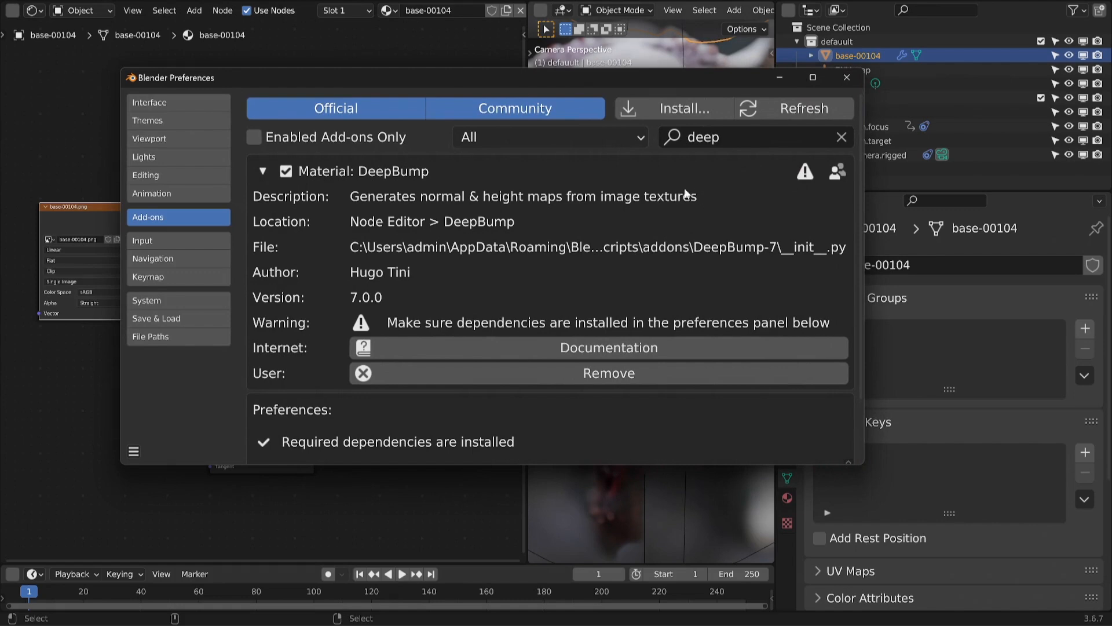
pyautogui.click(846, 77)
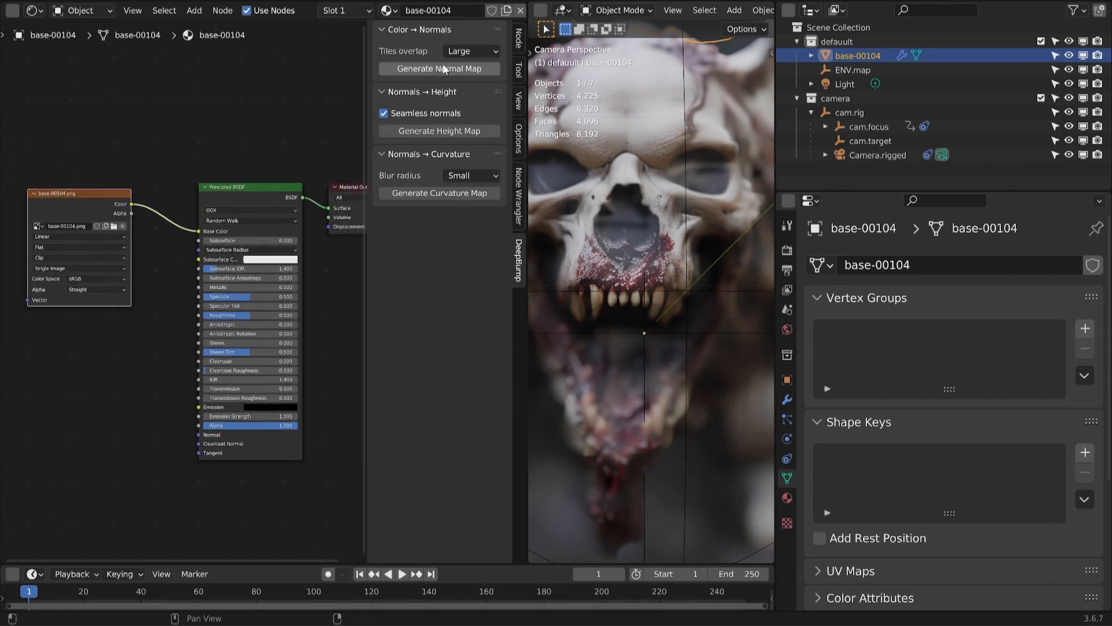
# Generate a DeepBump normal map and then a curvature map from the creature texture
pyautogui.click(438, 69)
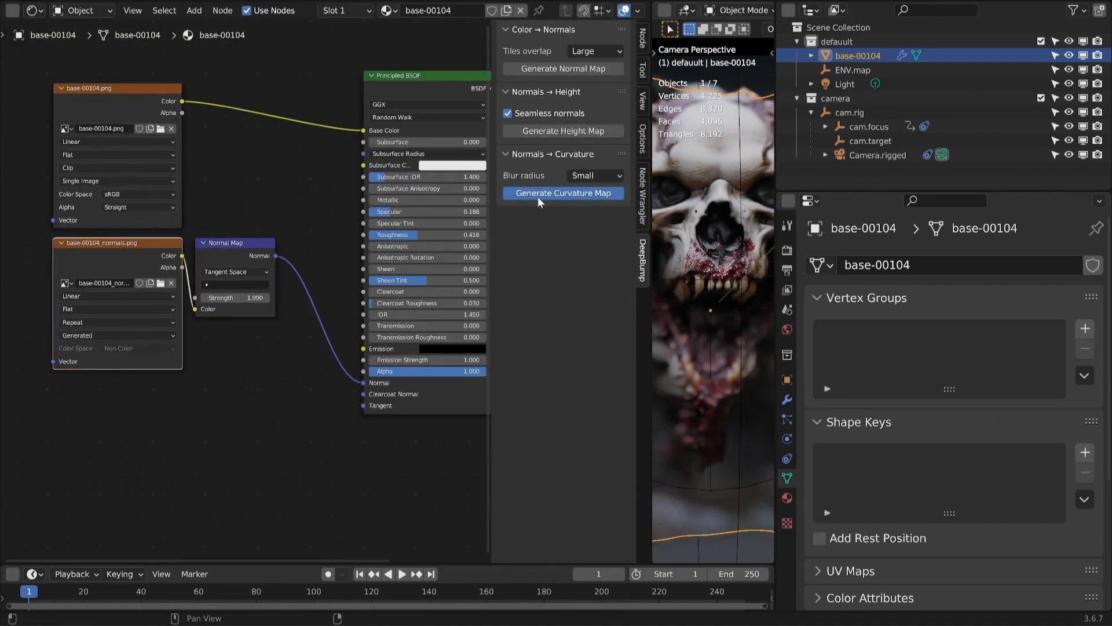
pyautogui.click(563, 193)
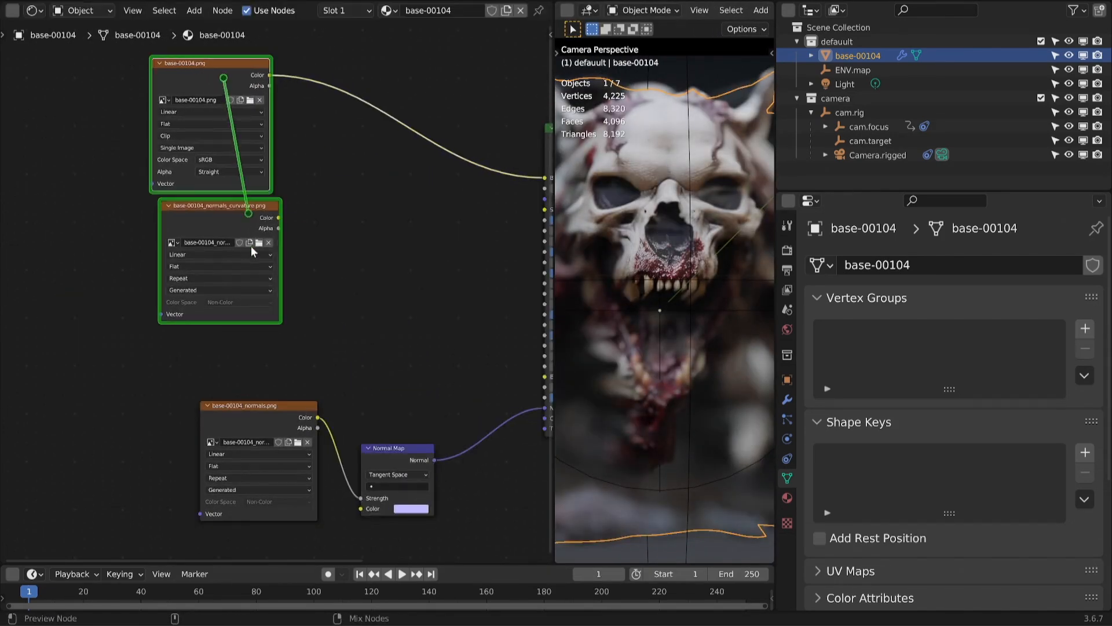
# Choose a blending mode on the Mix node that combines curvature with the base color
pyautogui.click(379, 171)
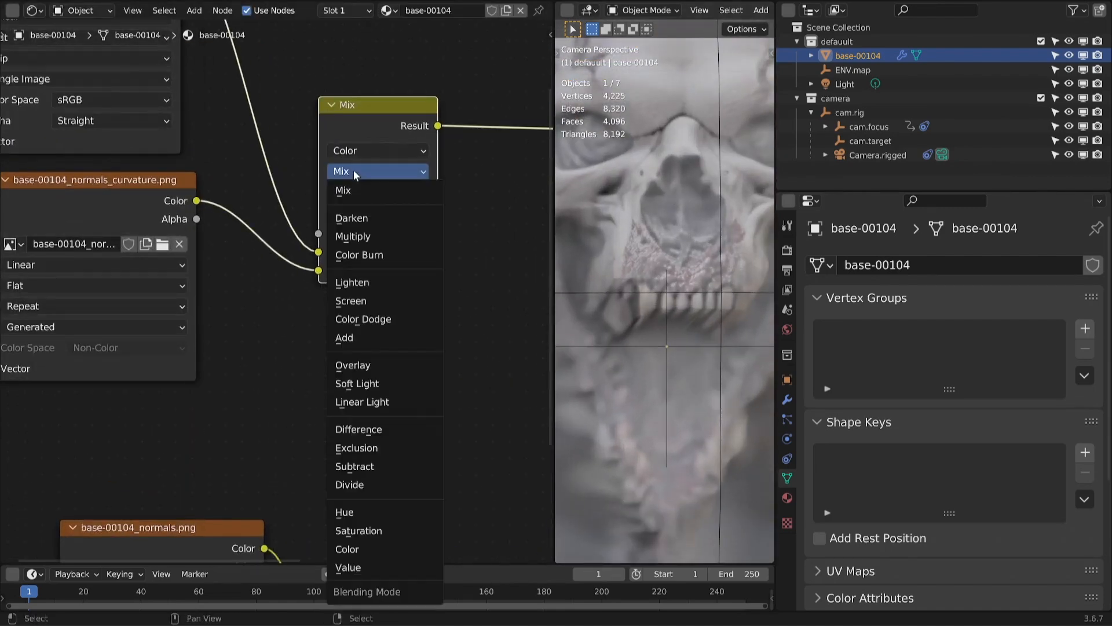
pyautogui.click(353, 365)
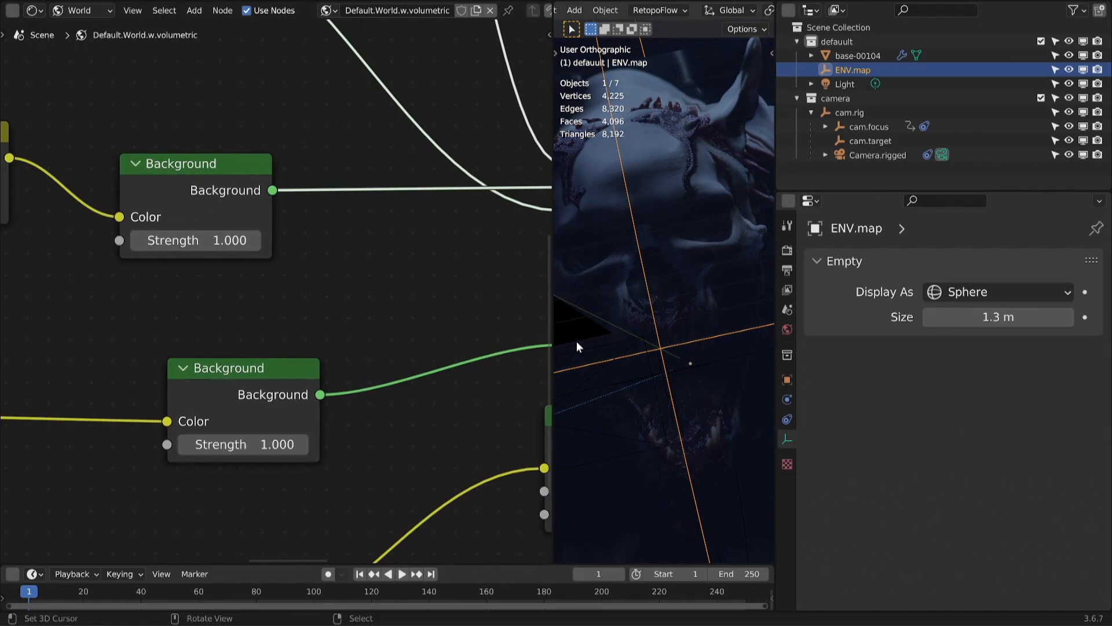
# Move the point light, set its power to 111 W, and select the lights with the ENV.map empty
pyautogui.click(844, 83)
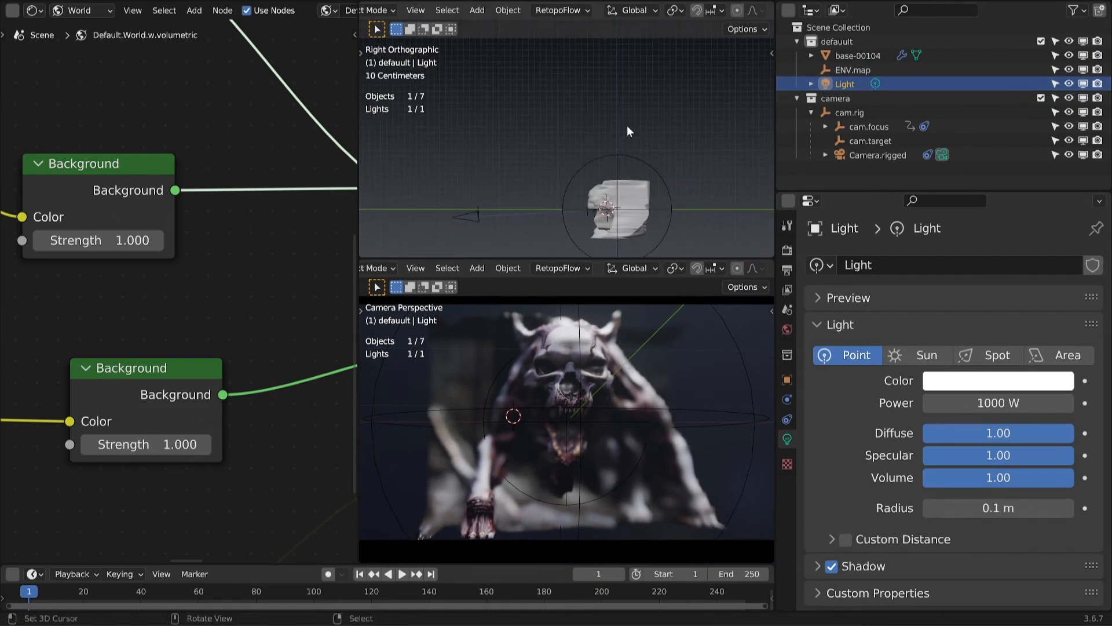
pyautogui.press('g')
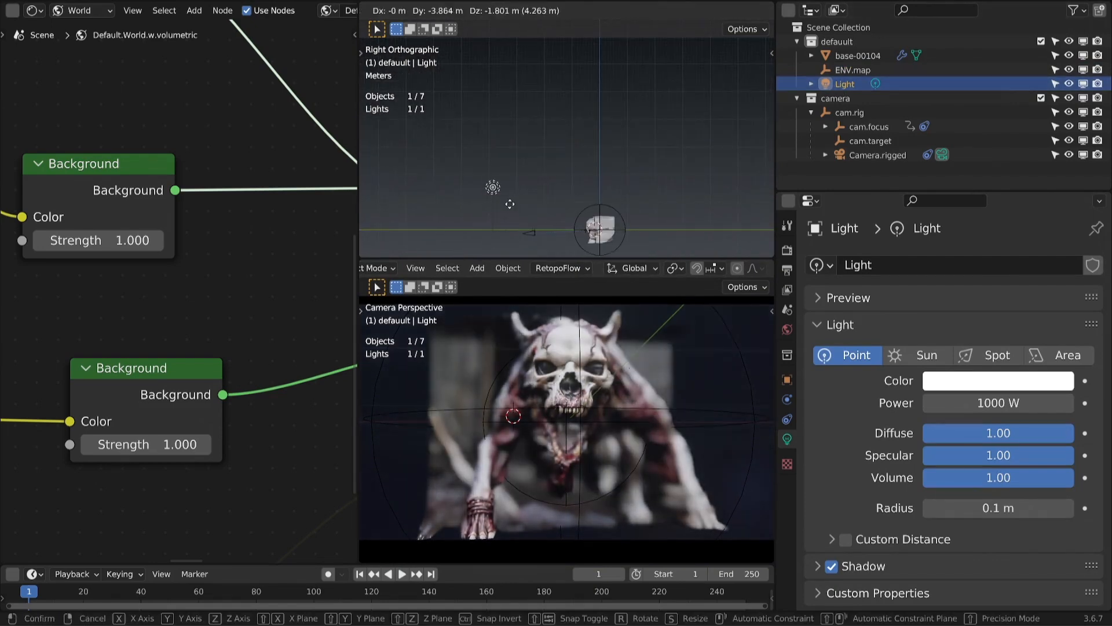
pyautogui.doubleClick(997, 404)
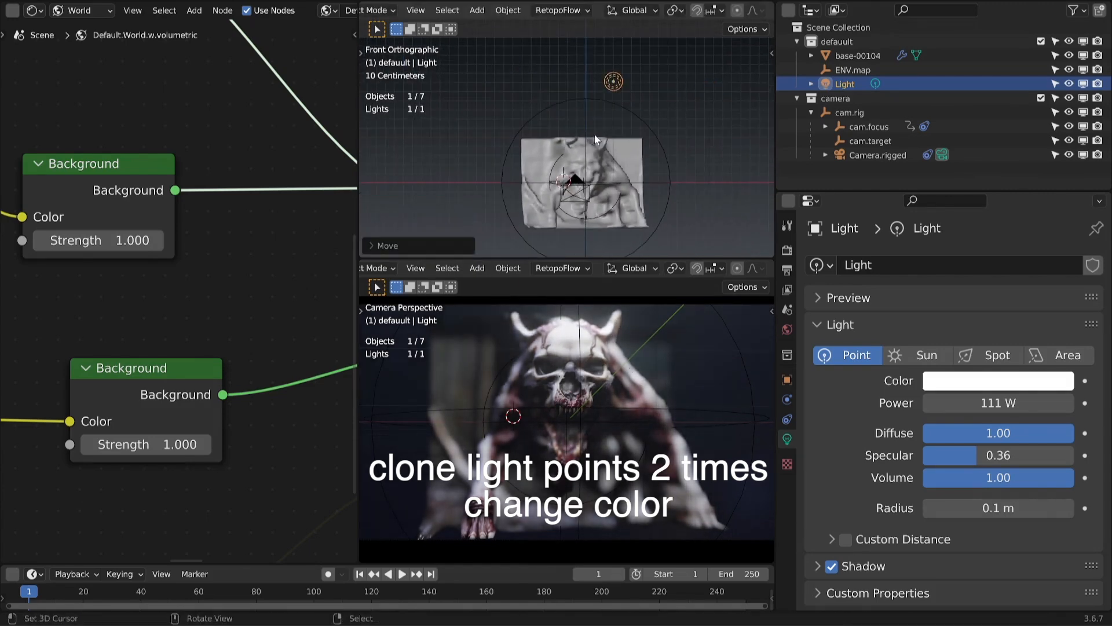
pyautogui.click(996, 380)
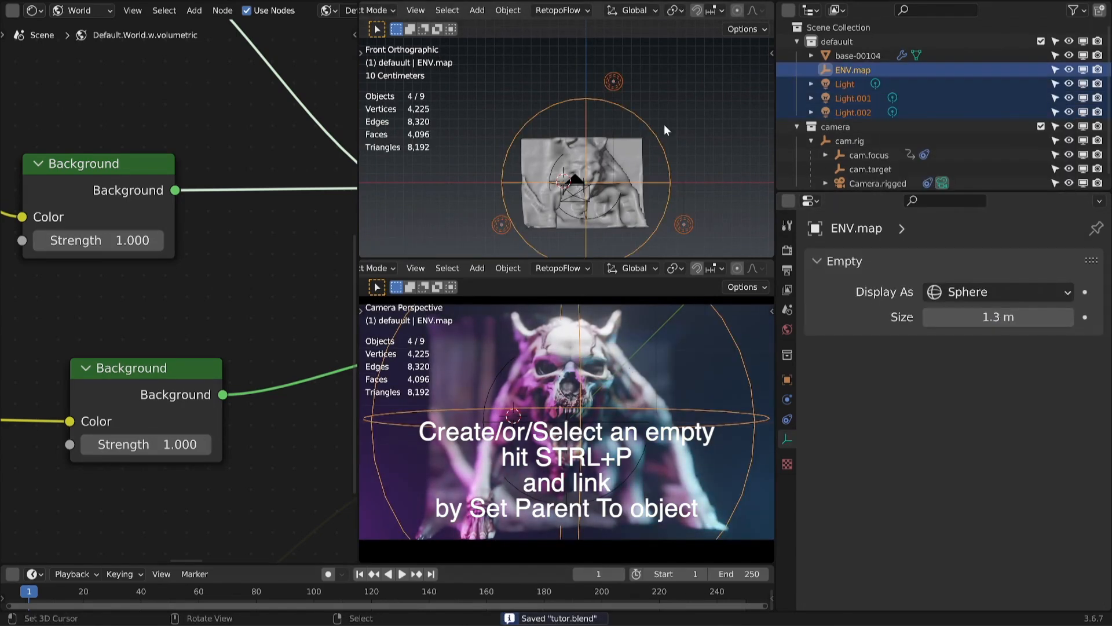
# Parent the lights to ENV.map with Ctrl+P and change the volumetrics tile size
pyautogui.press('ctrl+p')
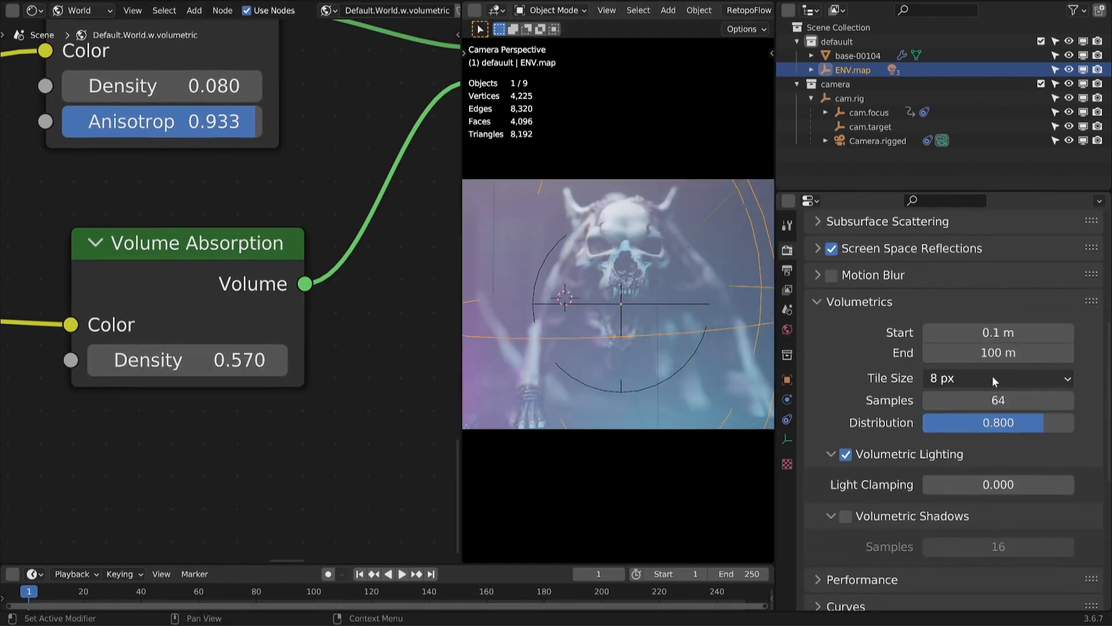
pyautogui.click(996, 377)
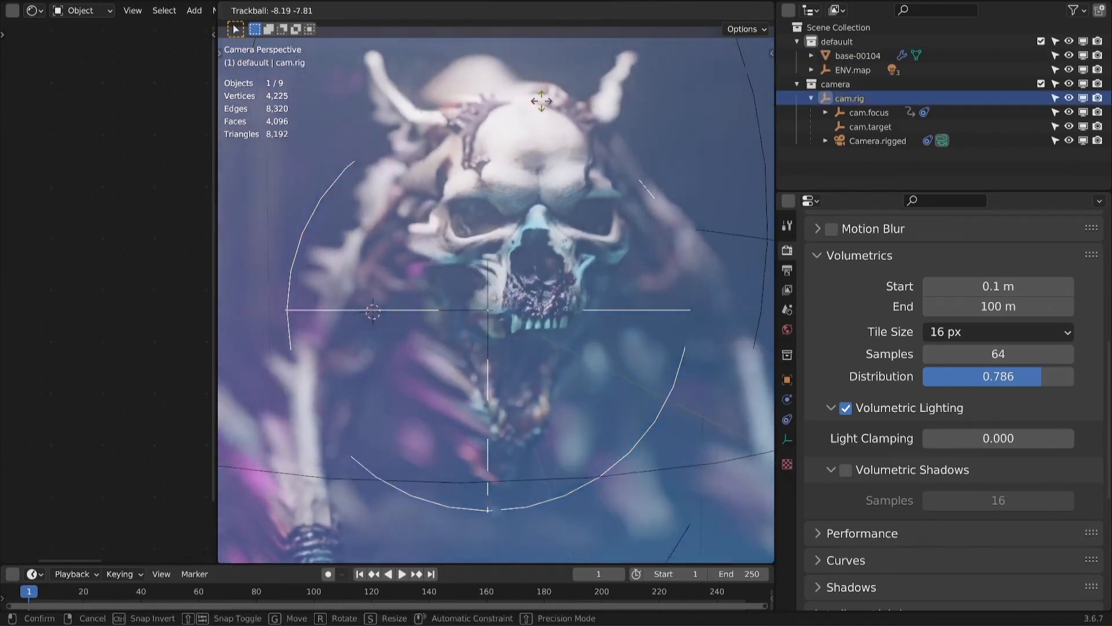
# Rotate the camera rig, then view the camera fullscreen with overlays hidden
pyautogui.press('s')
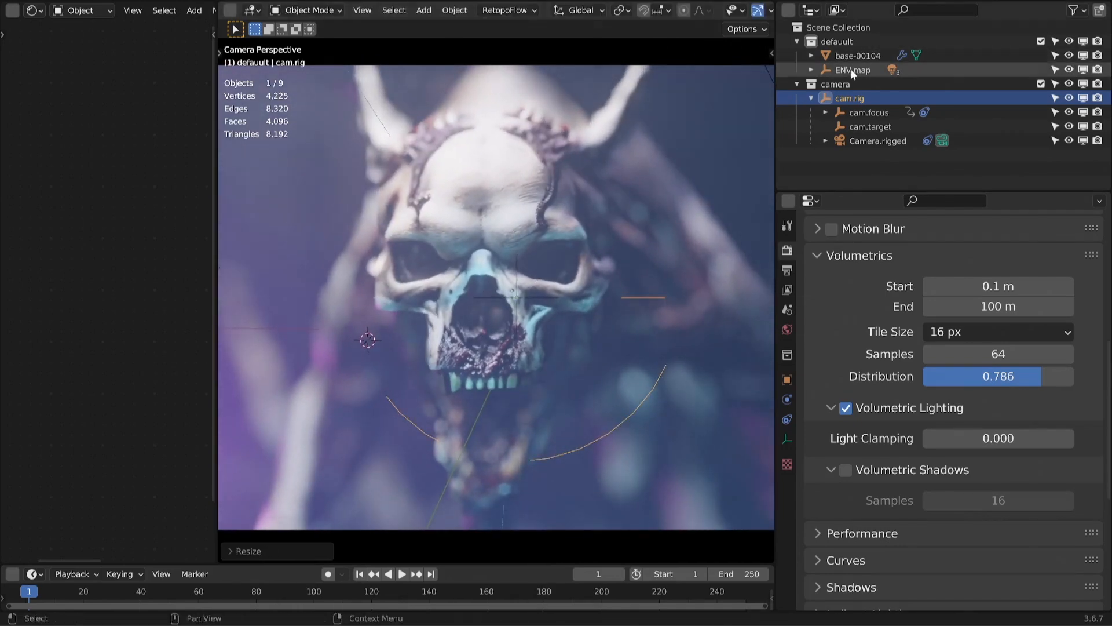
pyautogui.click(853, 69)
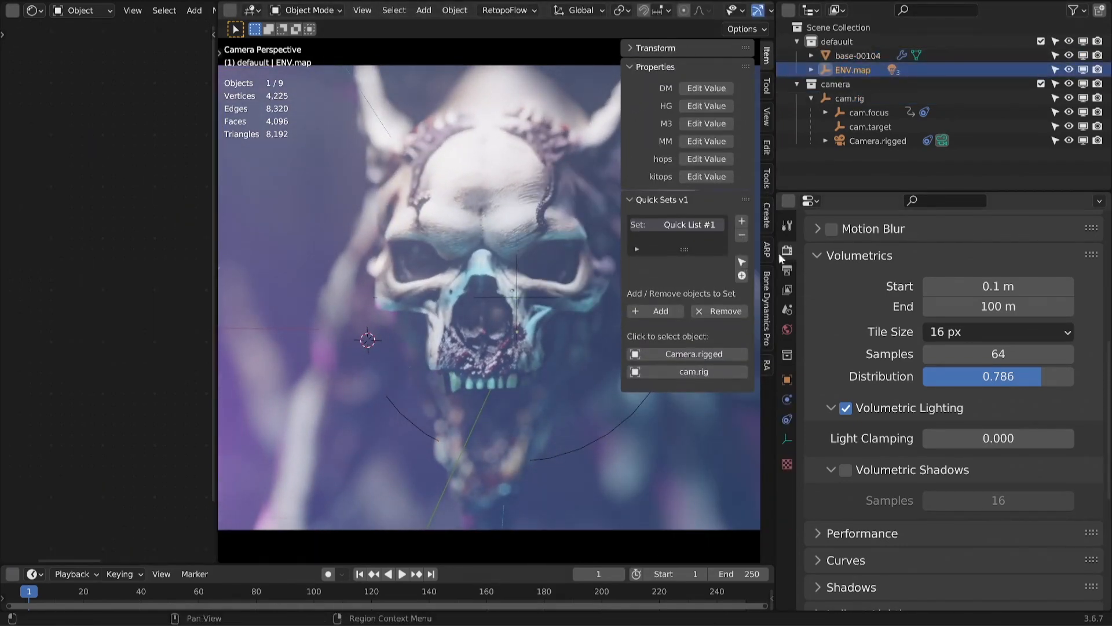
pyautogui.click(654, 310)
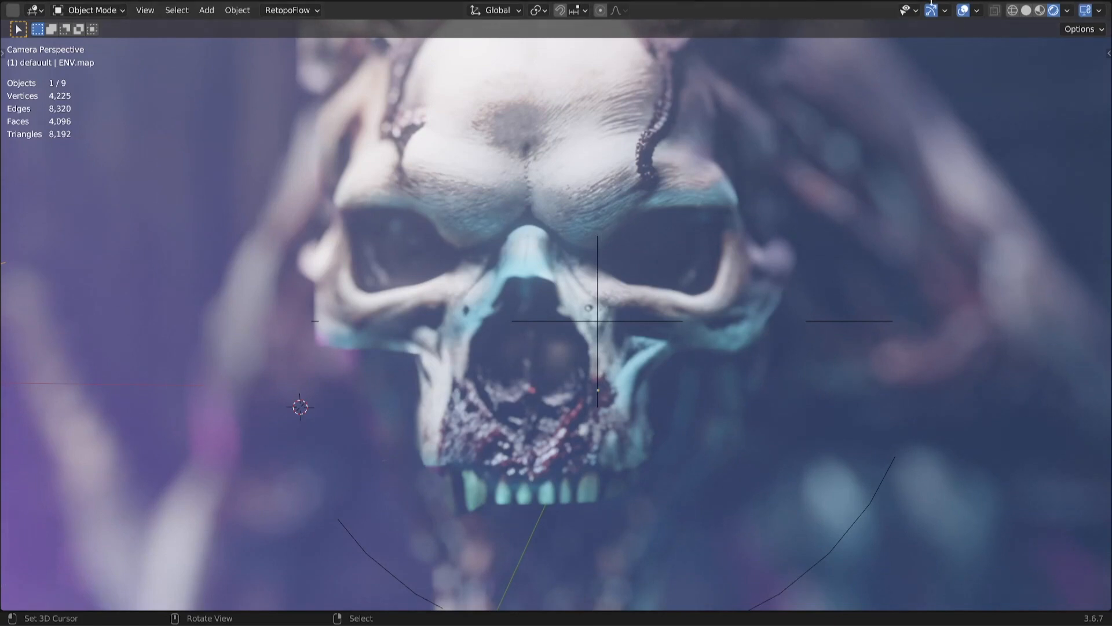
pyautogui.click(963, 10)
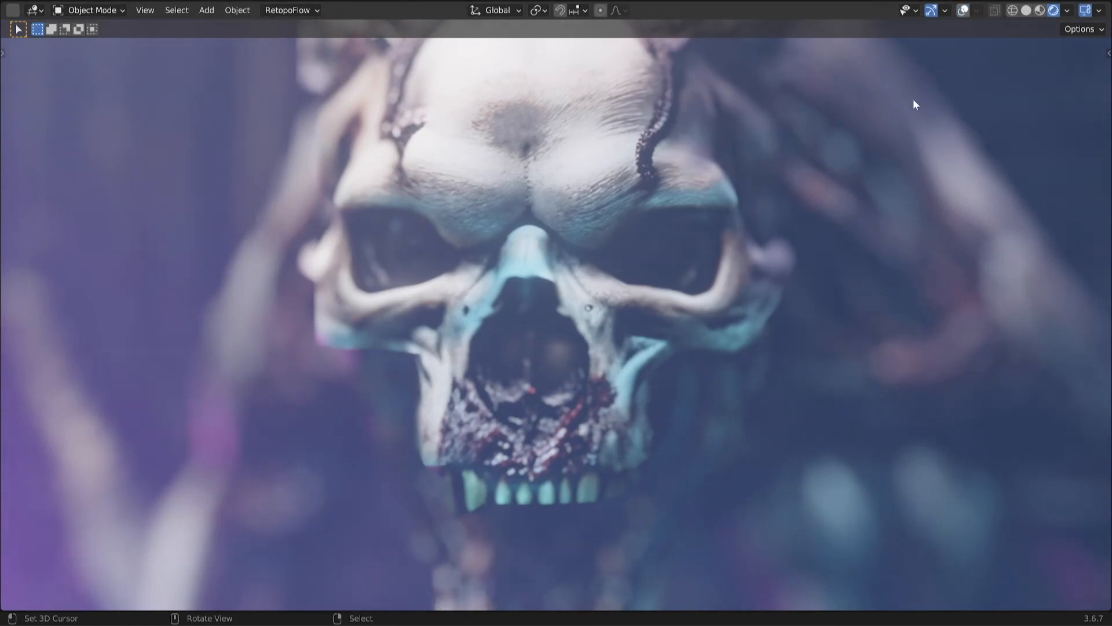
# Rotate the ENV.map light rig to shift the lighting and restore the normal layout
pyautogui.press('r')
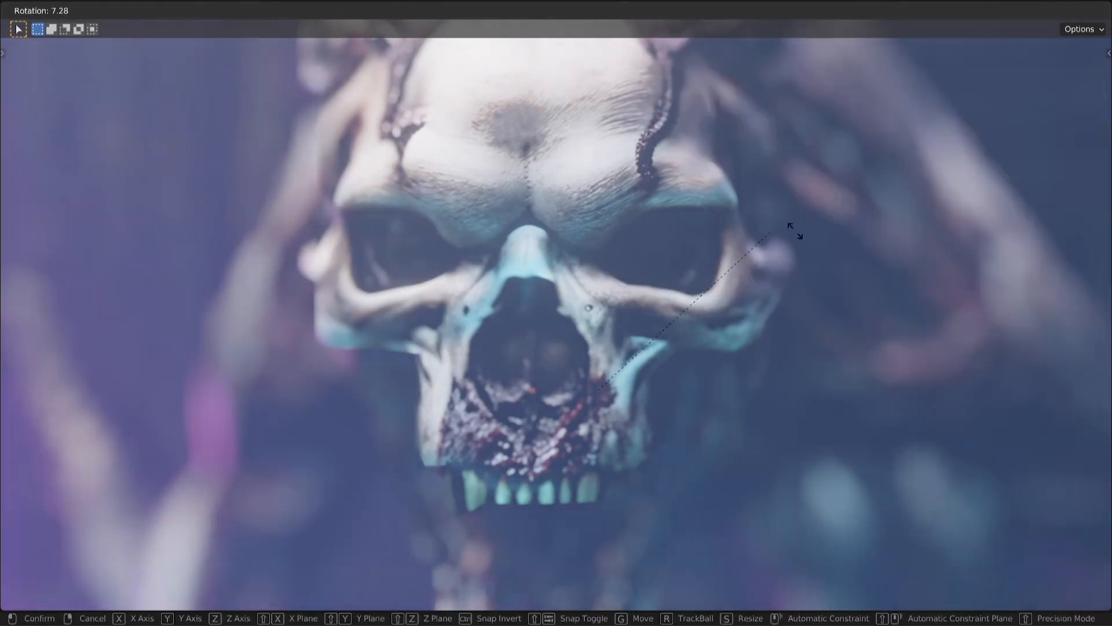
pyautogui.press('s')
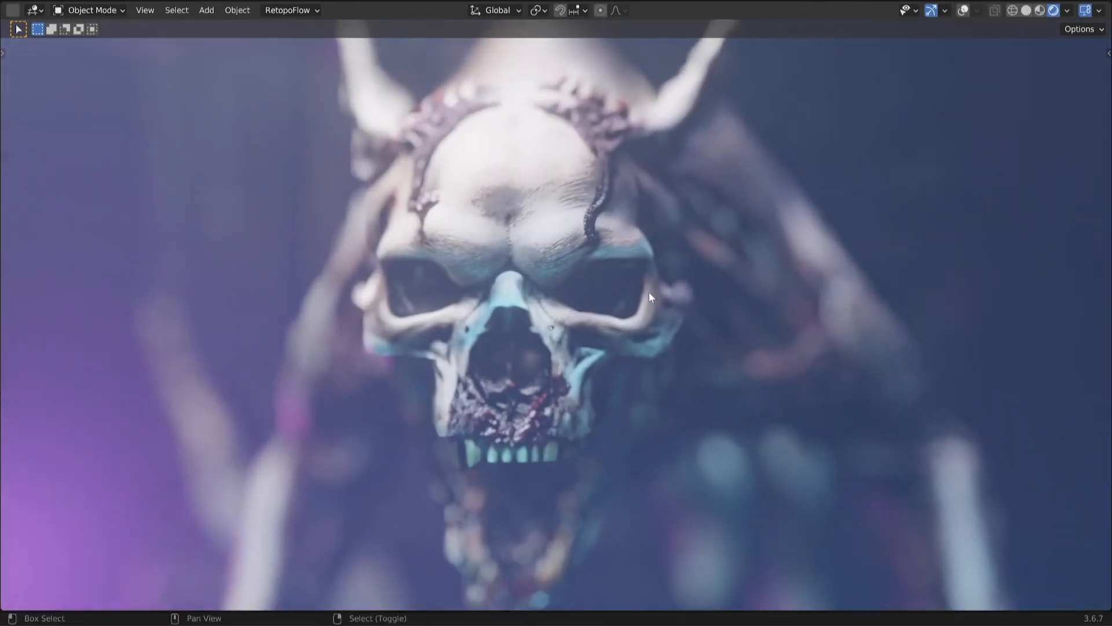
pyautogui.press('s')
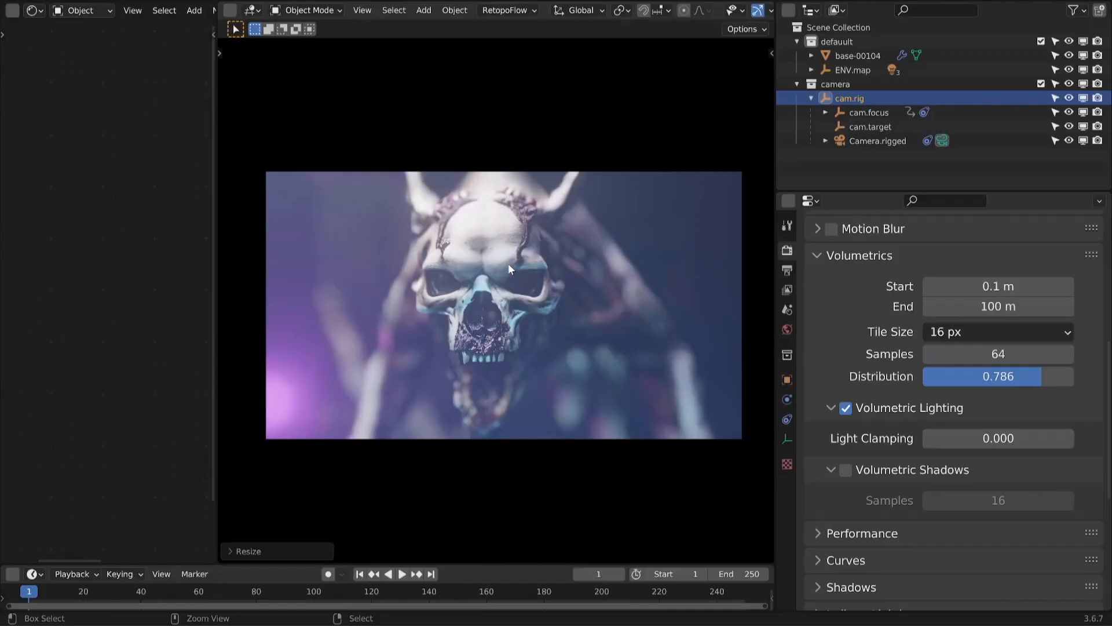
pyautogui.moveTo(234, 565)
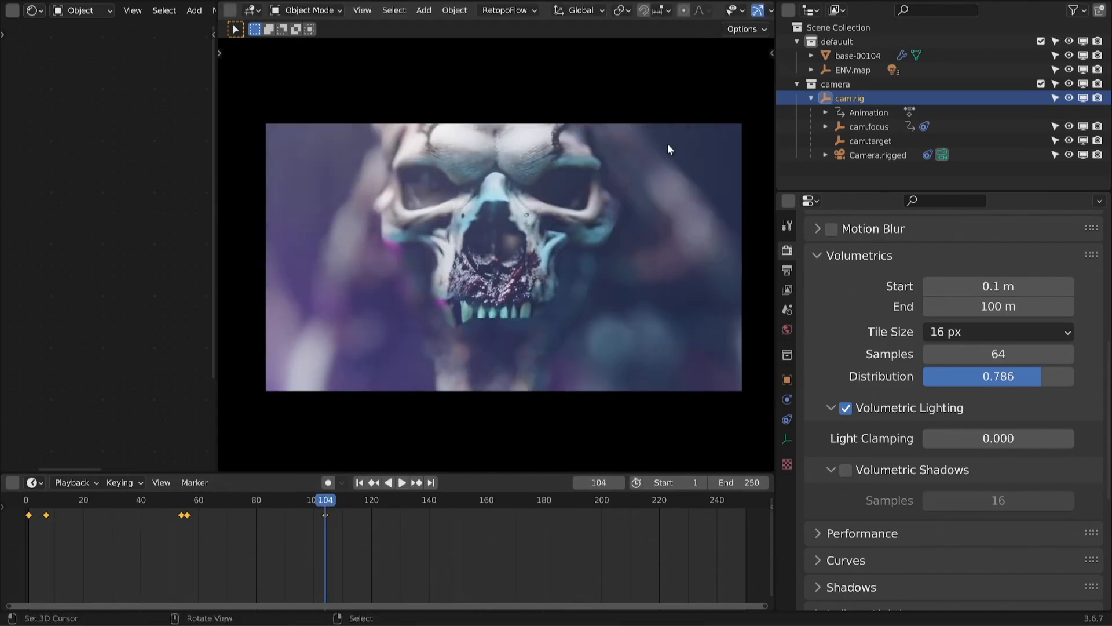
# Preview frame 83 with ENV.map selected, then select the base-00104 plane
pyautogui.click(855, 70)
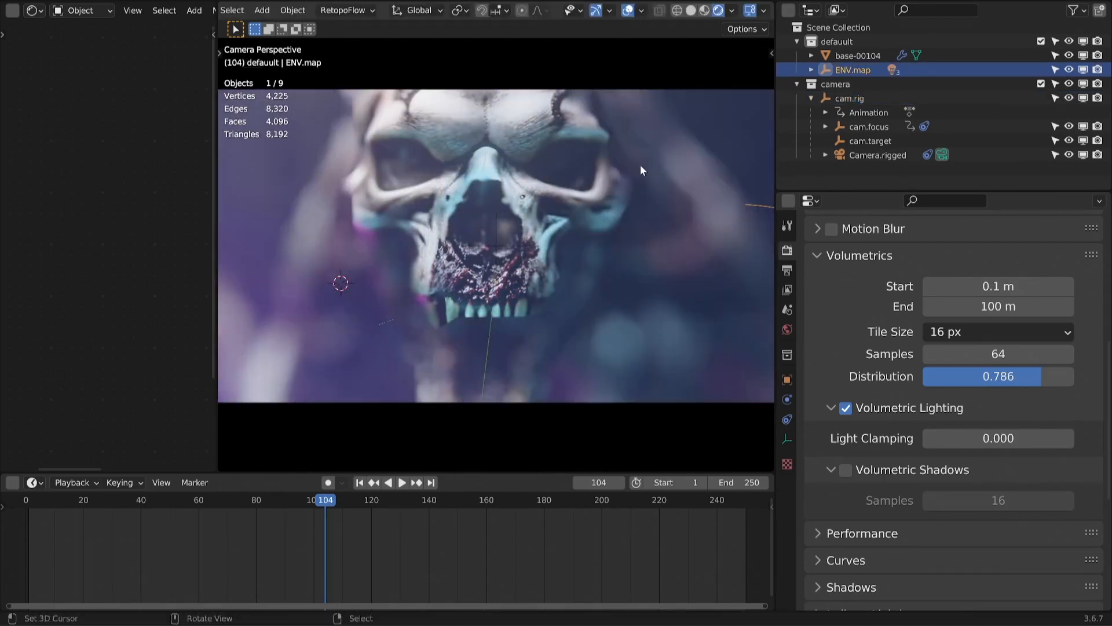
pyautogui.click(401, 483)
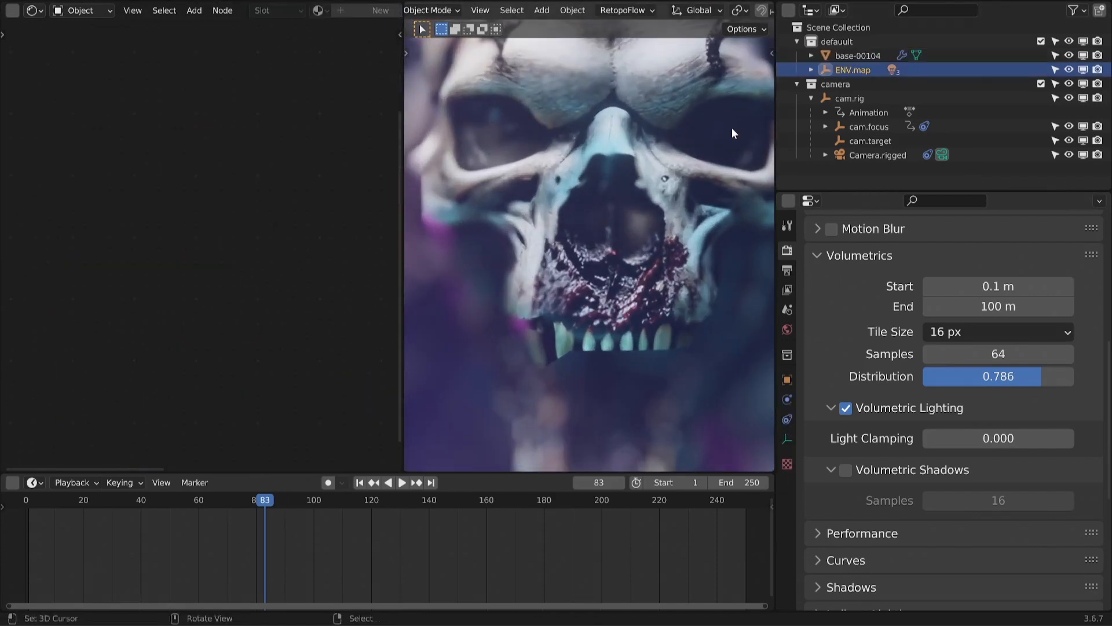
pyautogui.click(856, 55)
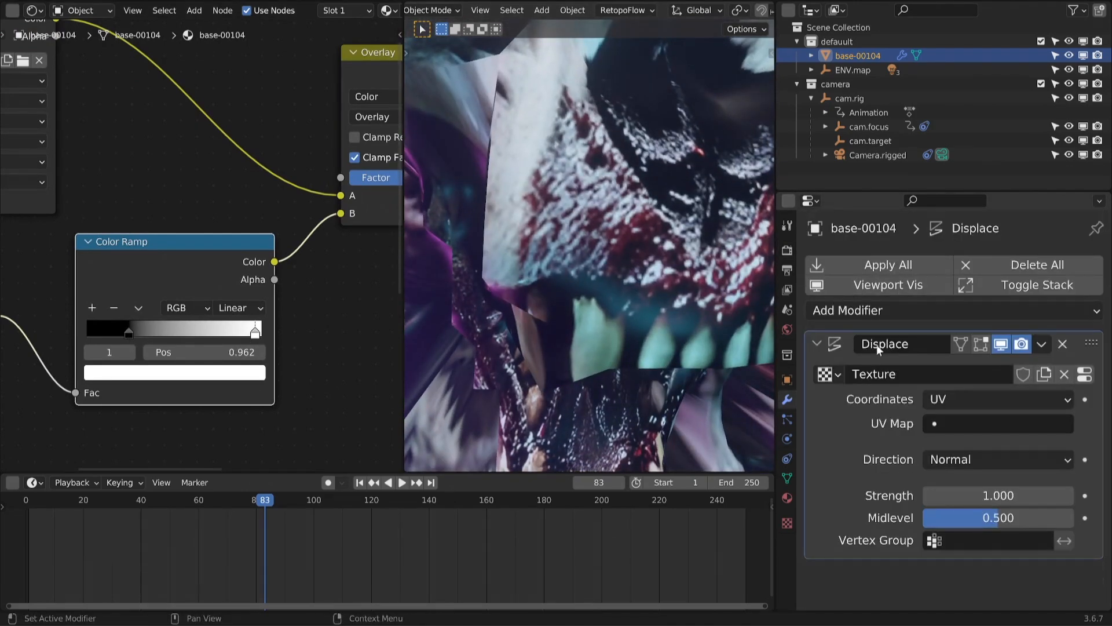
# Apply the Displace modifier from its options dropdown
pyautogui.click(1043, 344)
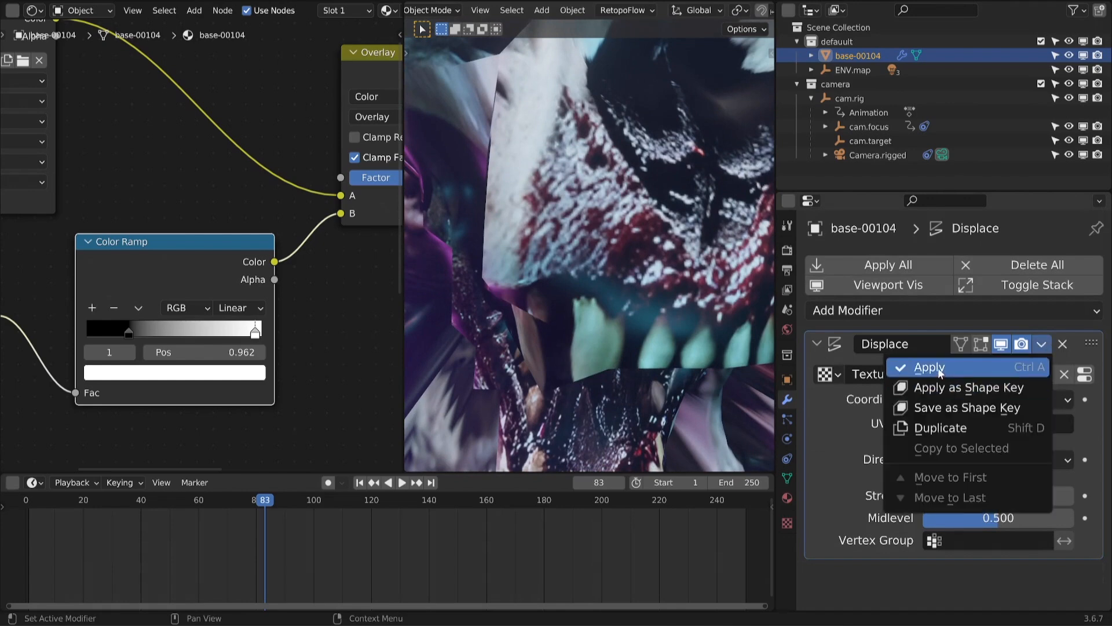
pyautogui.moveTo(1047, 343)
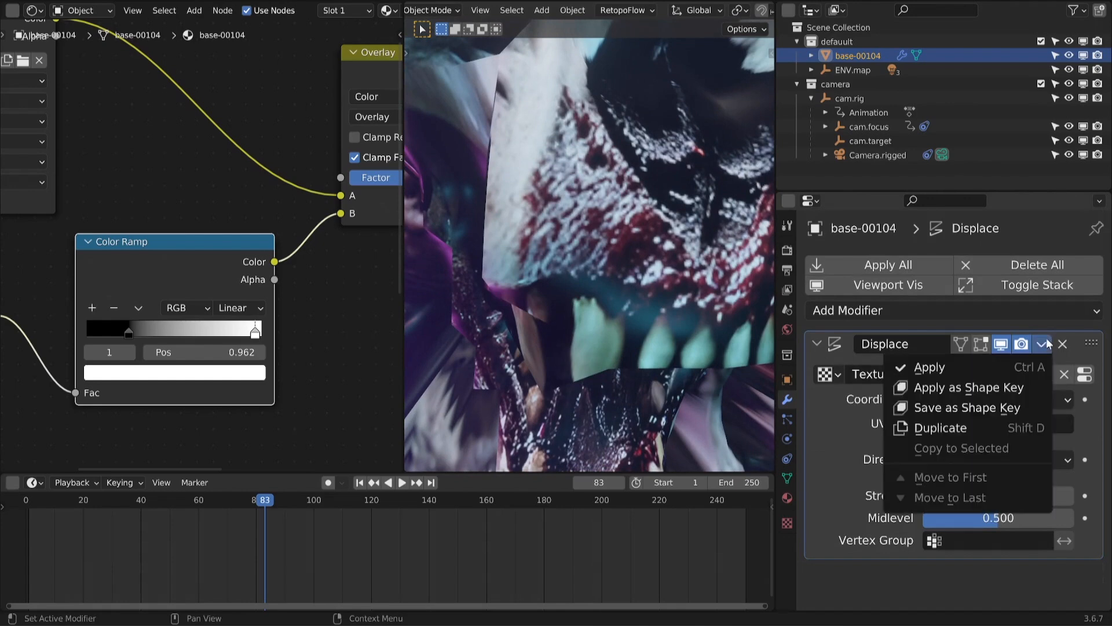
pyautogui.click(929, 367)
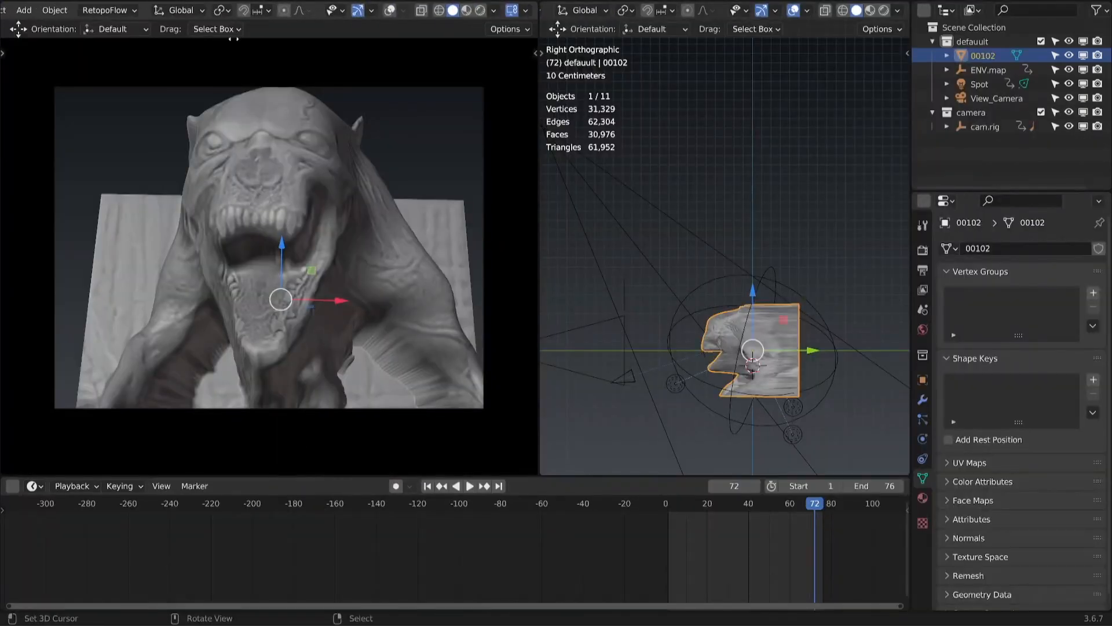
# Expand the lights under ENV.map and play the camera animation
pyautogui.click(462, 10)
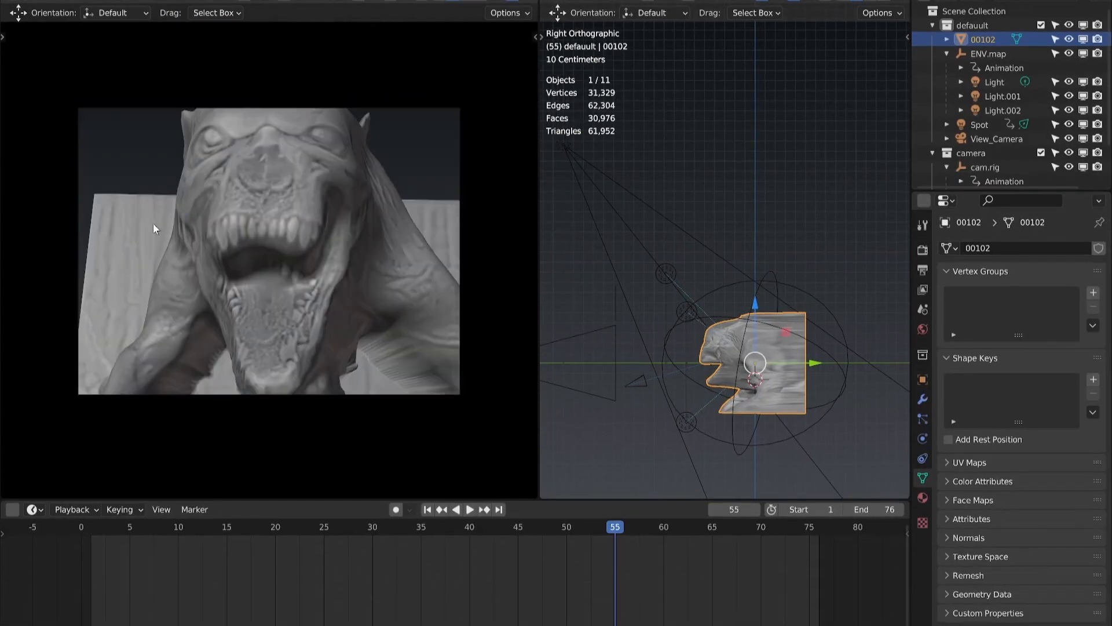
pyautogui.click(467, 508)
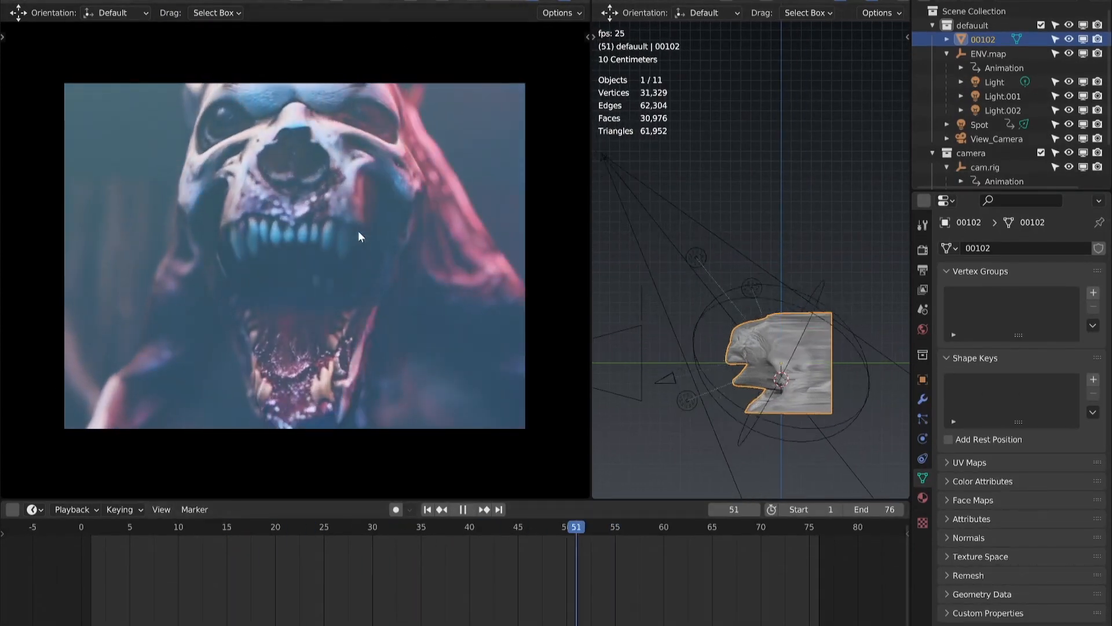